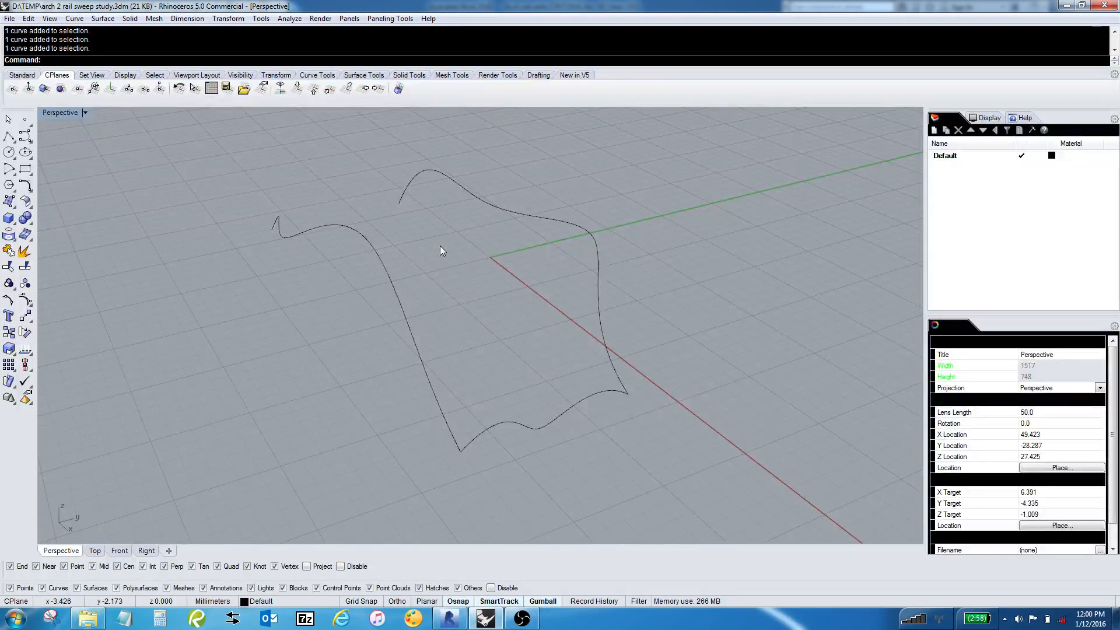
{"action": "mouse_move", "coordinate": [470, 246]}
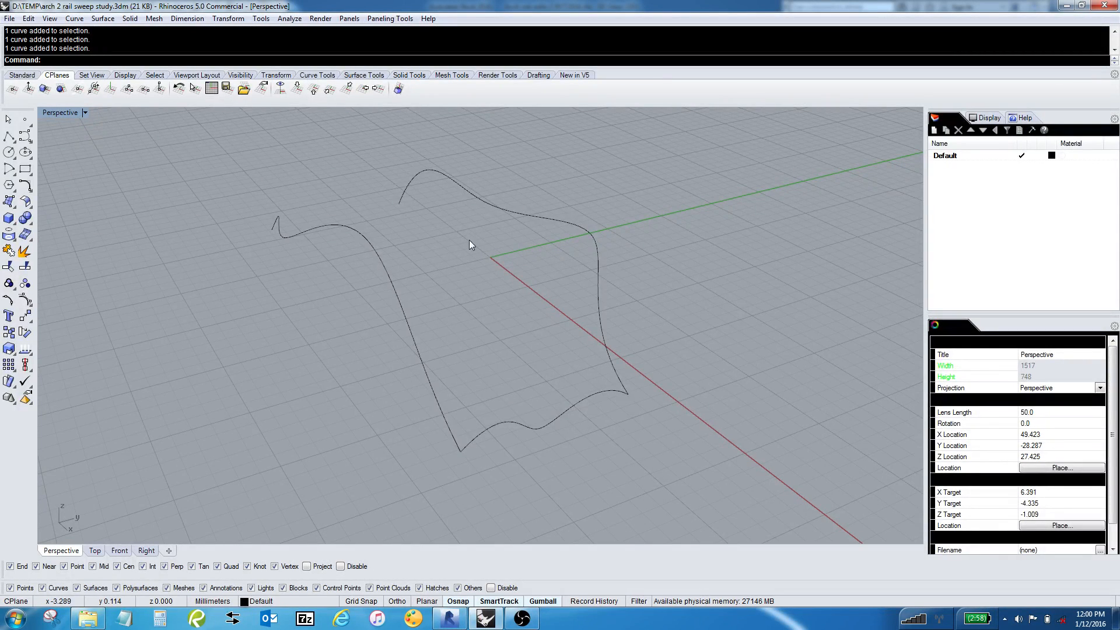
{"action": "mouse_move", "coordinate": [479, 314]}
{"action": "type", "text": "Sweep2"}
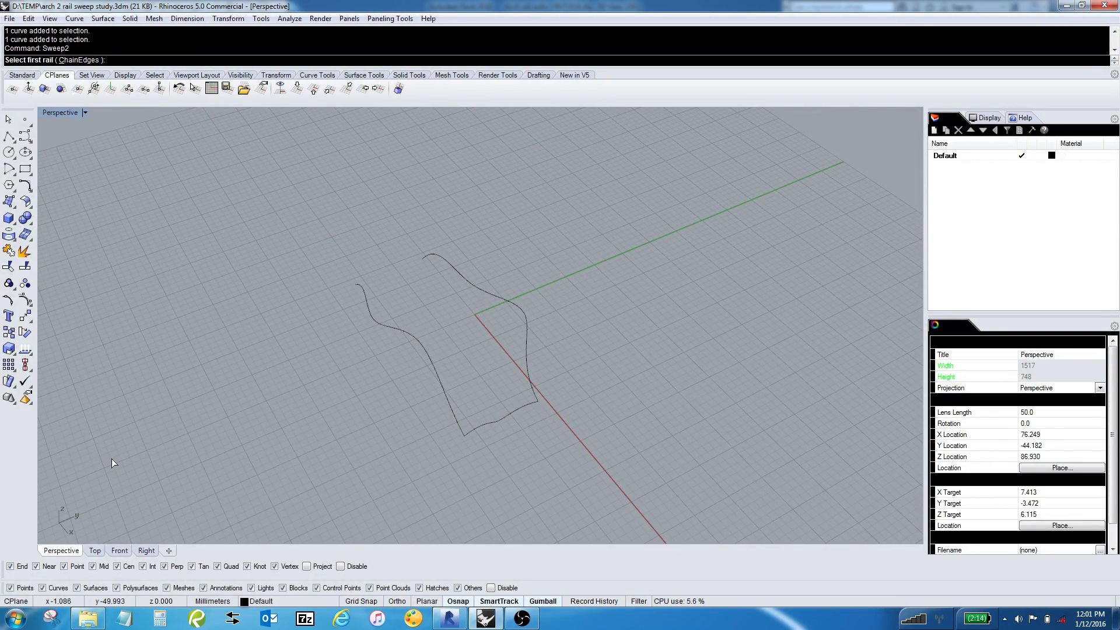
Sweep a surface along both rail curves using the cross-section curve as profile (Sweep2)
{"action": "left_click", "coordinate": [386, 336]}
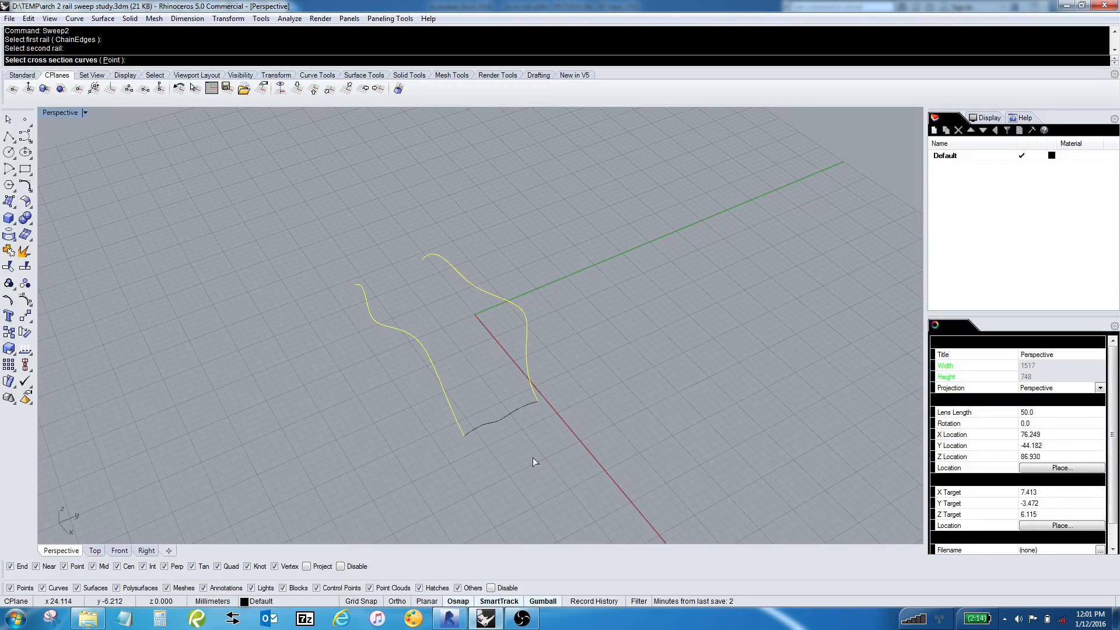
{"action": "left_click", "coordinate": [500, 411]}
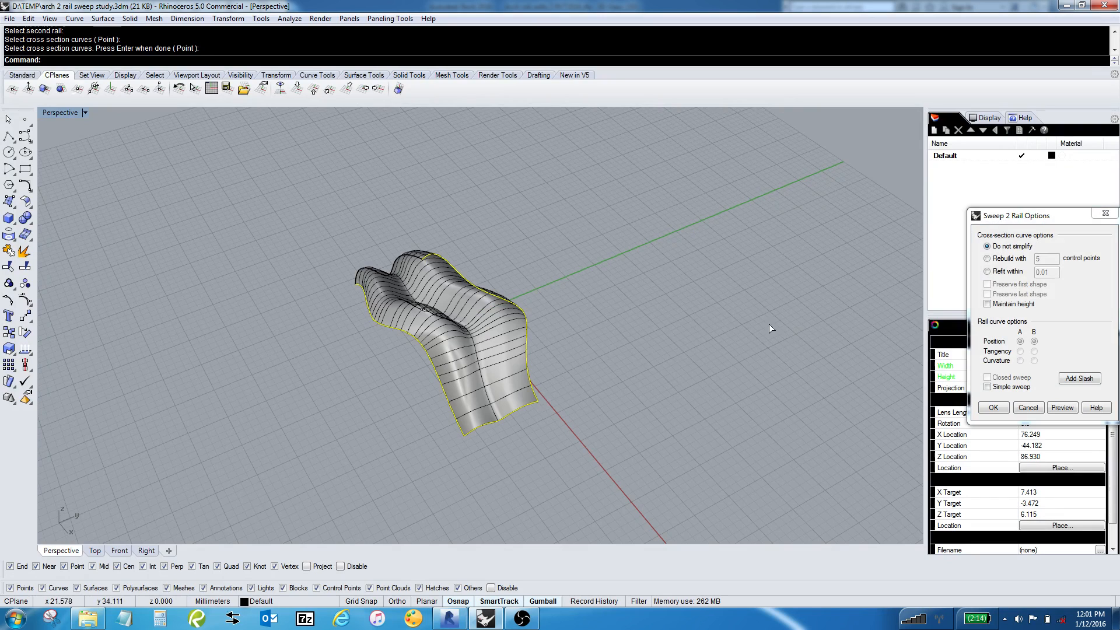
{"action": "left_click", "coordinate": [1027, 407]}
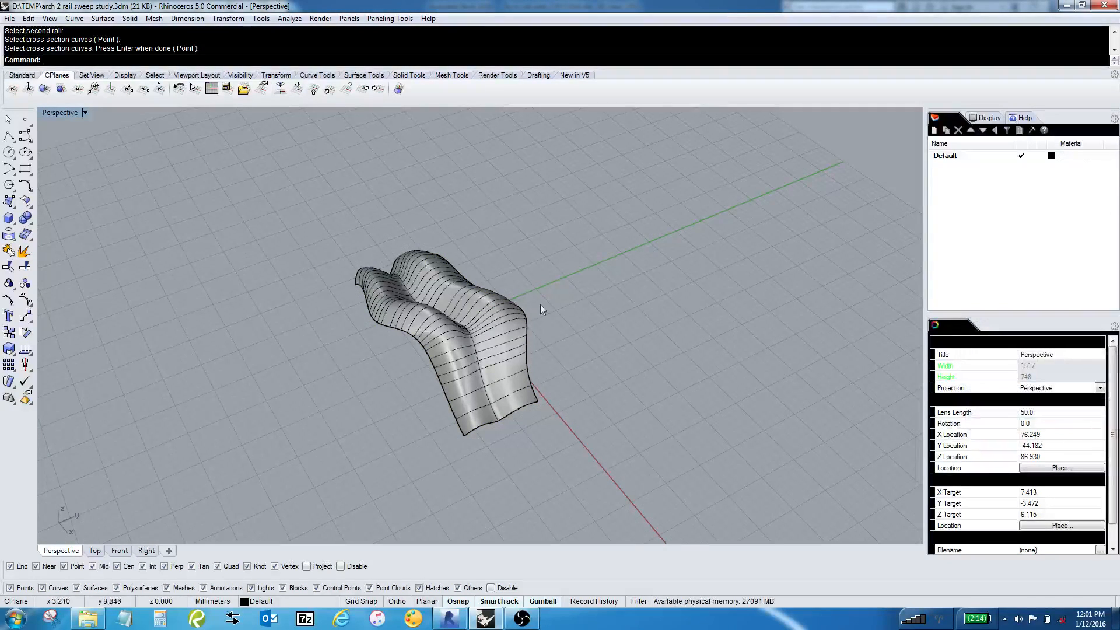
{"action": "left_click_drag", "start_coordinate": [535, 322], "coordinate": [414, 265]}
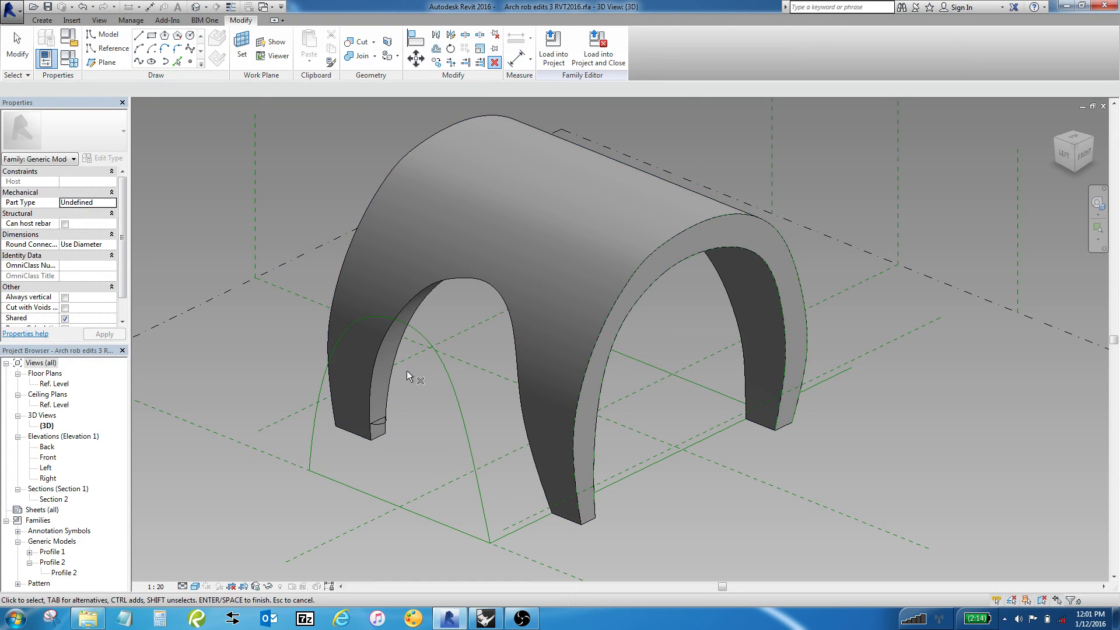
{"action": "mouse_move", "coordinate": [418, 418]}
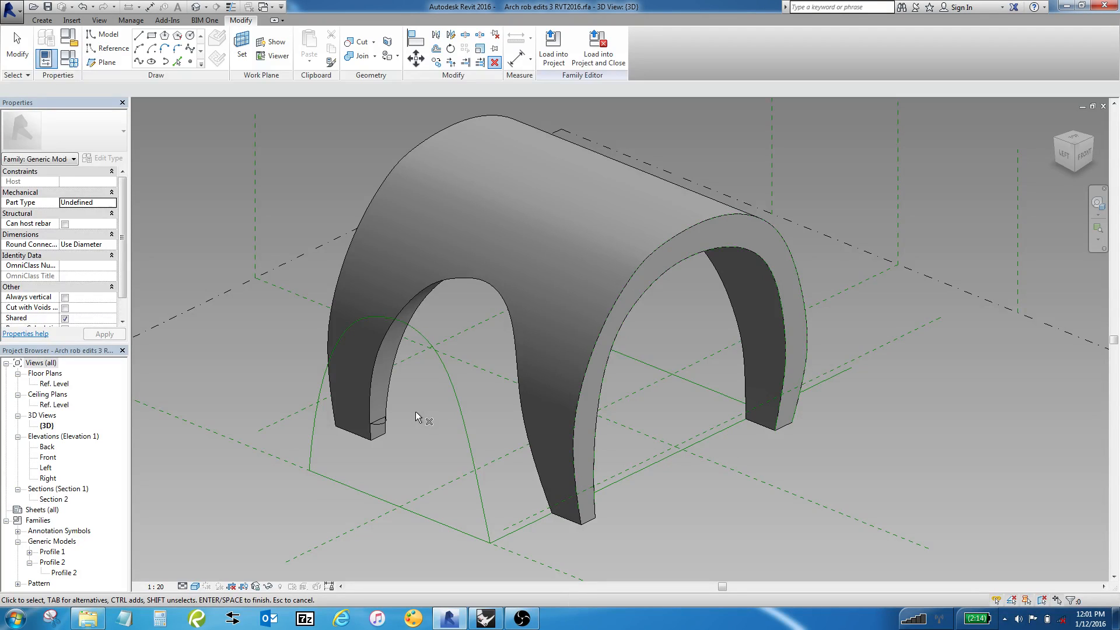
{"action": "mouse_move", "coordinate": [418, 424]}
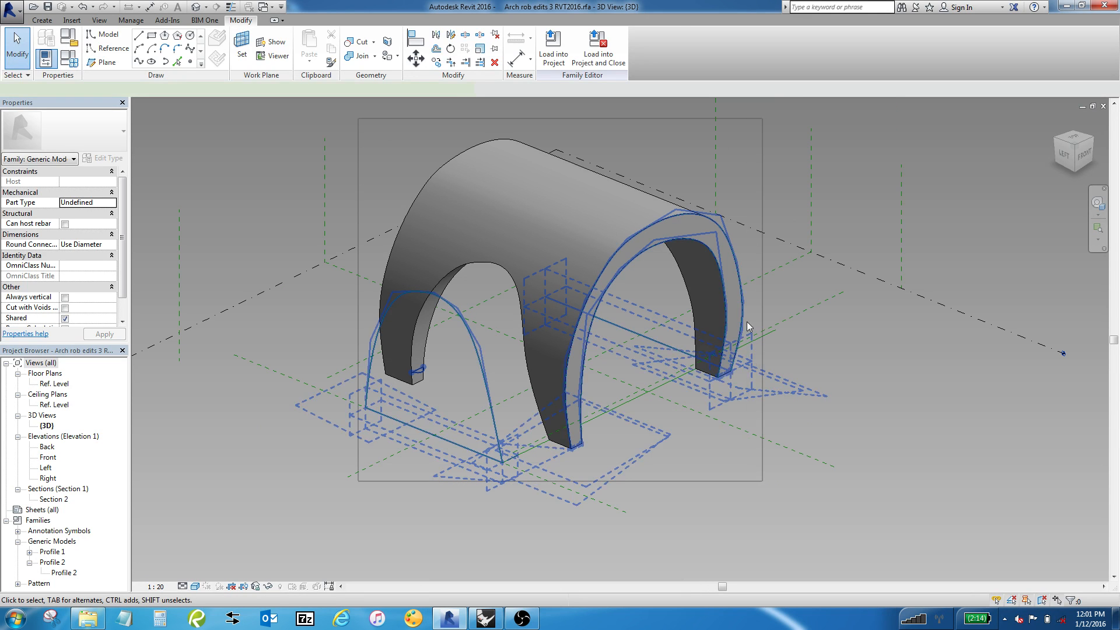
{"action": "left_click", "coordinate": [600, 313]}
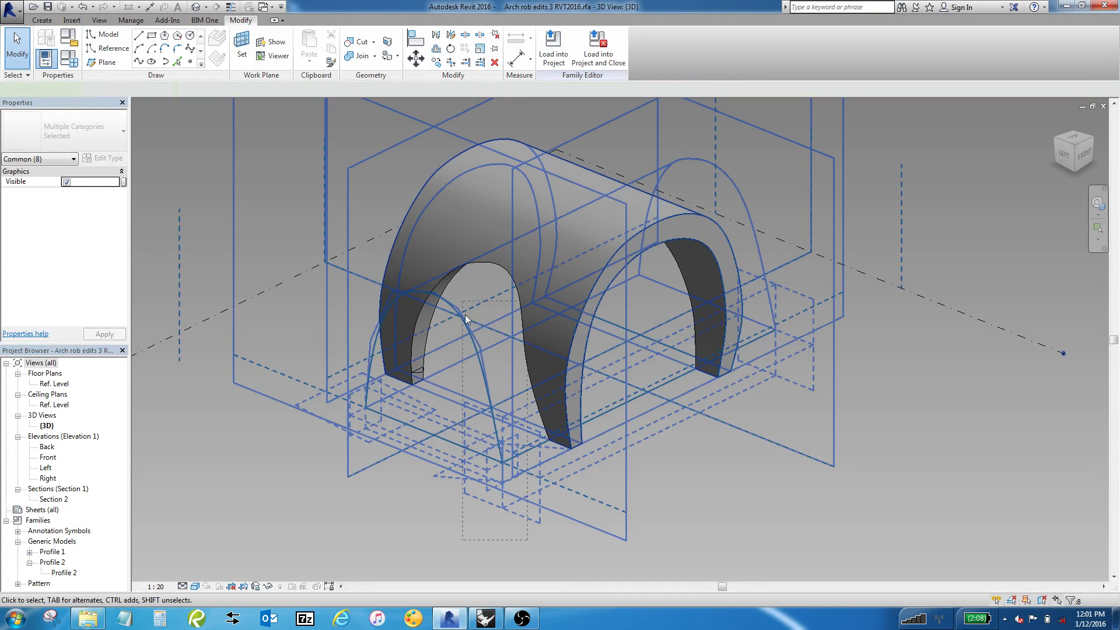
{"action": "left_click", "coordinate": [465, 318]}
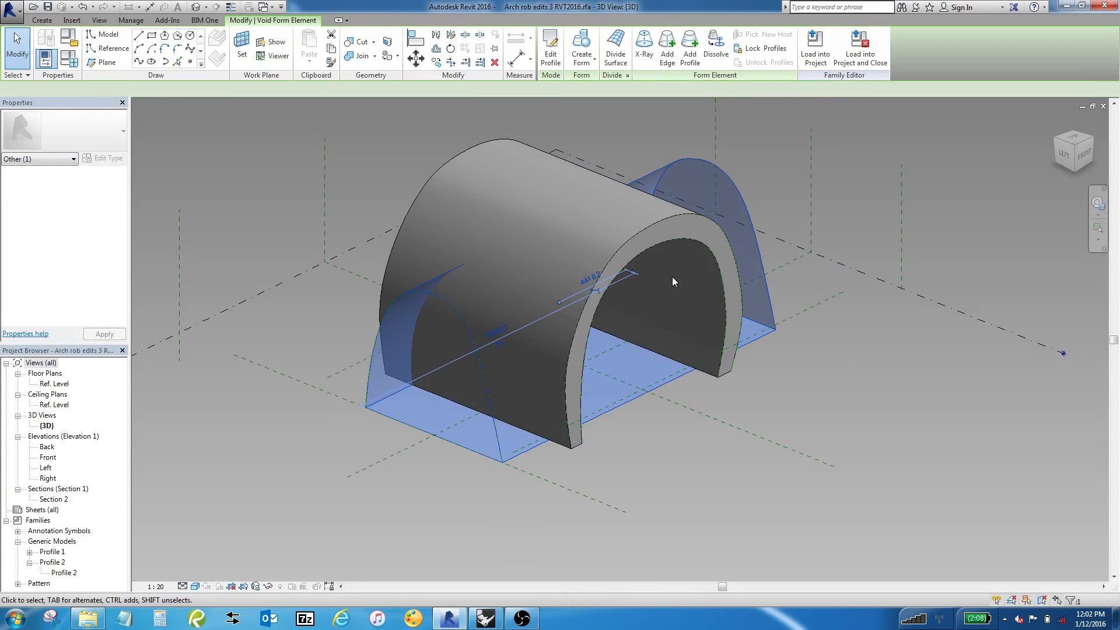
{"action": "mouse_move", "coordinate": [462, 335]}
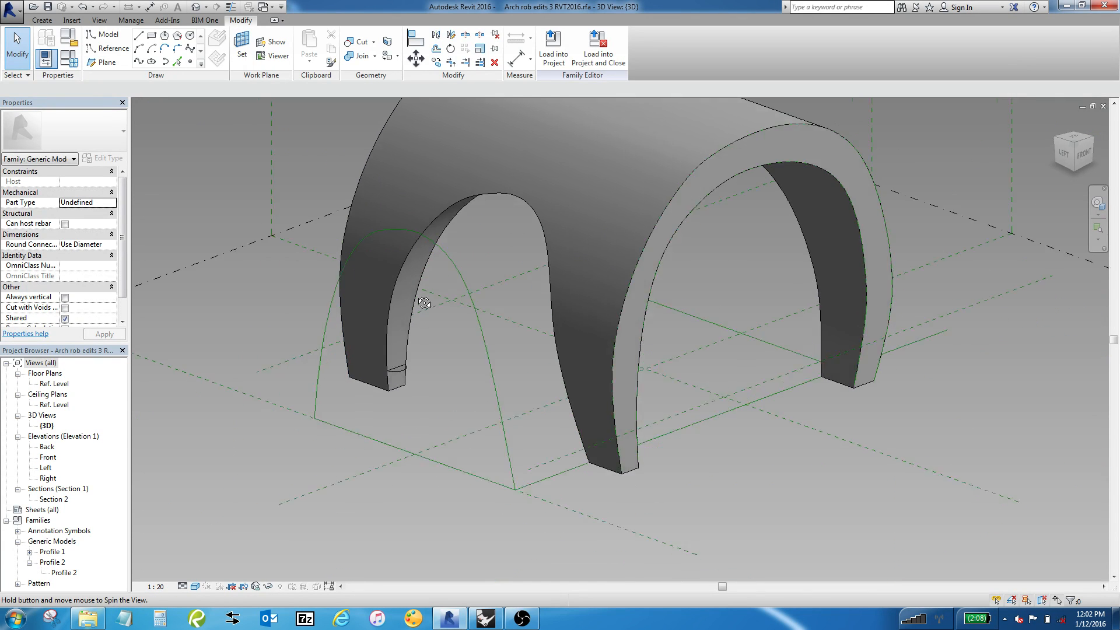
{"action": "left_click_drag", "start_coordinate": [424, 304], "coordinate": [345, 175]}
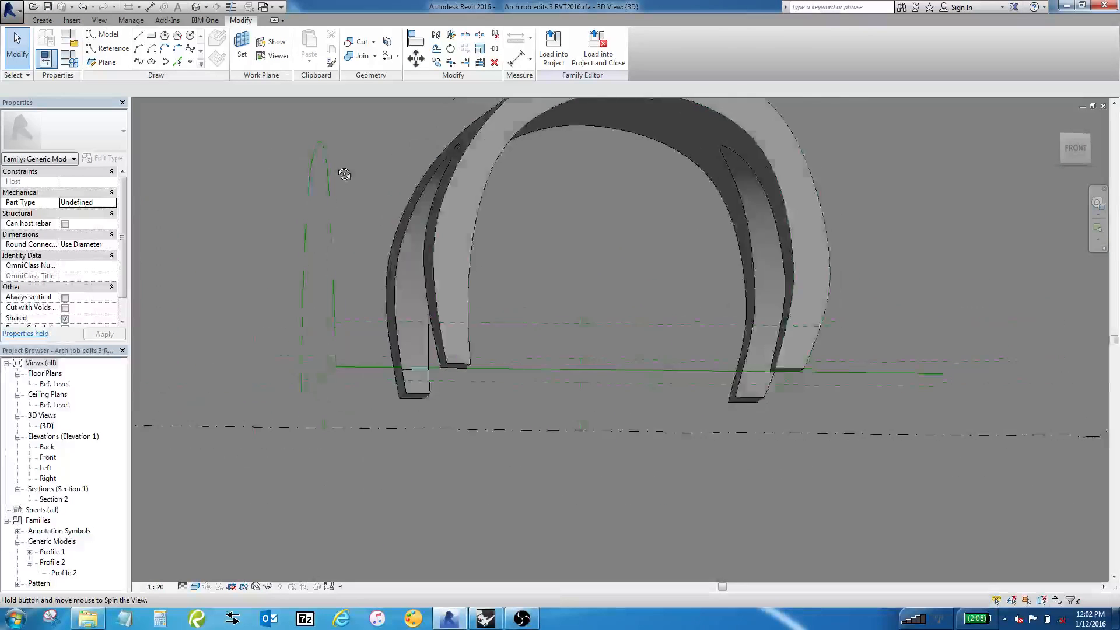
{"action": "left_click_drag", "start_coordinate": [343, 174], "coordinate": [401, 370]}
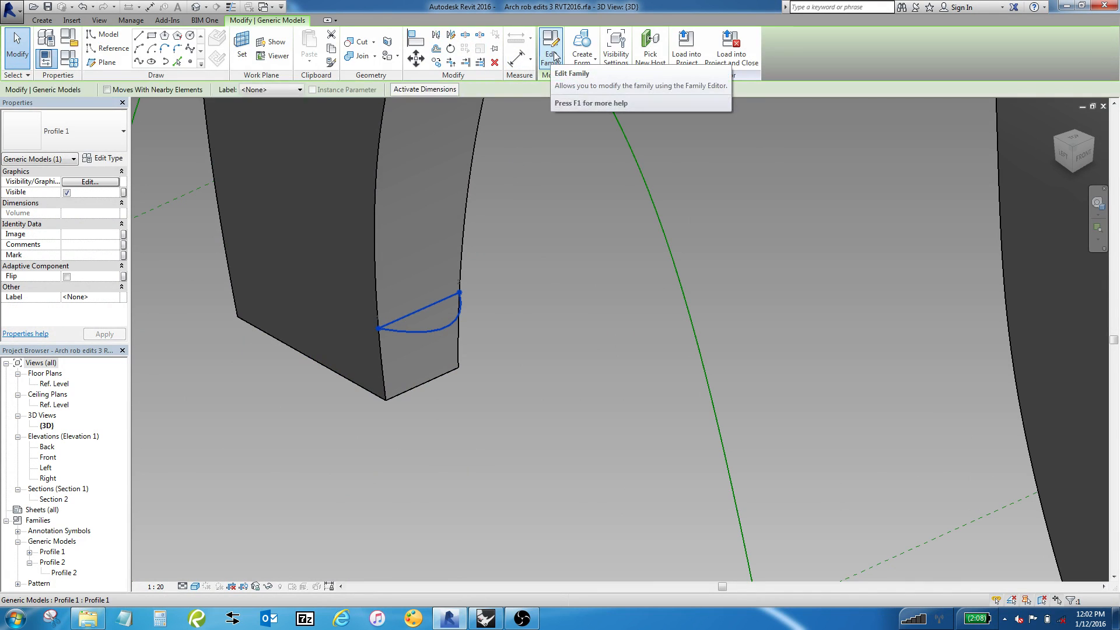
{"action": "left_click", "coordinate": [550, 47]}
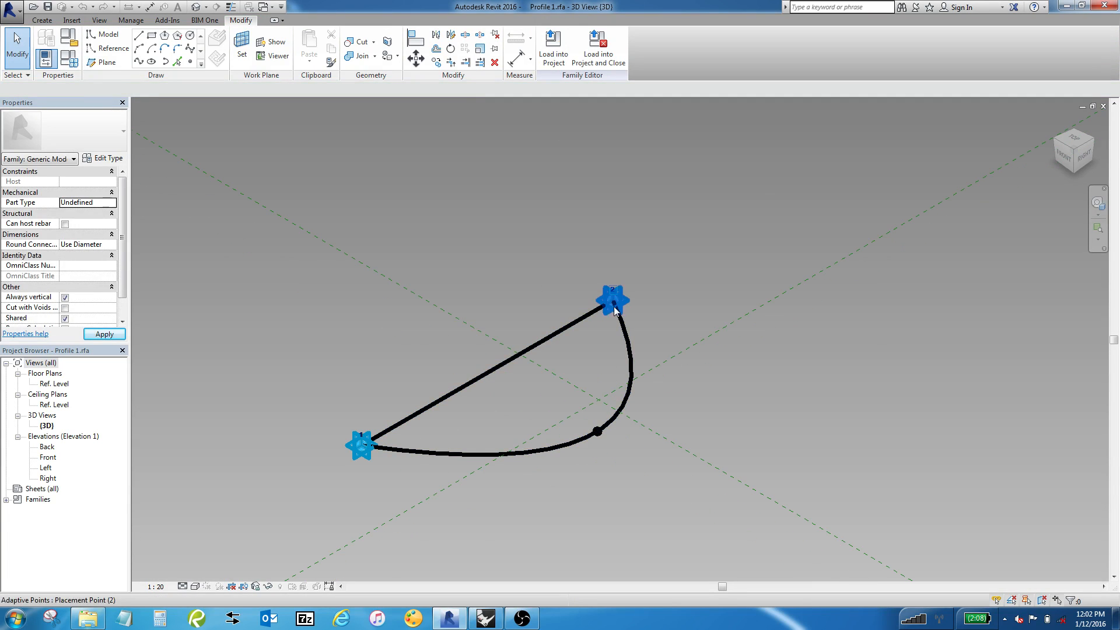
{"action": "left_click", "coordinate": [589, 319]}
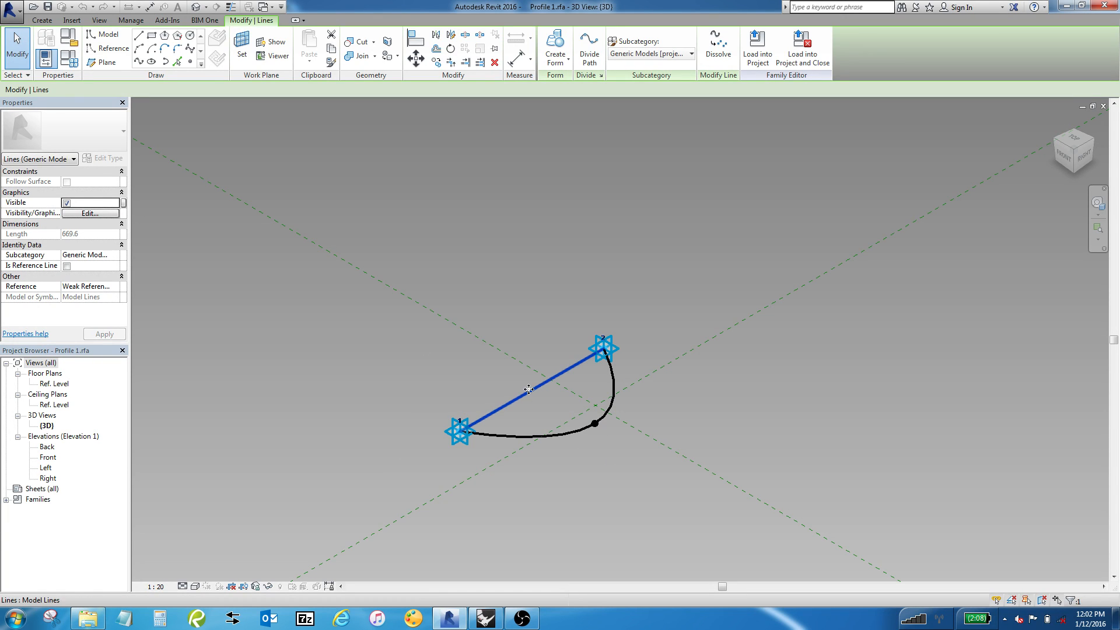
{"action": "left_click", "coordinate": [599, 425]}
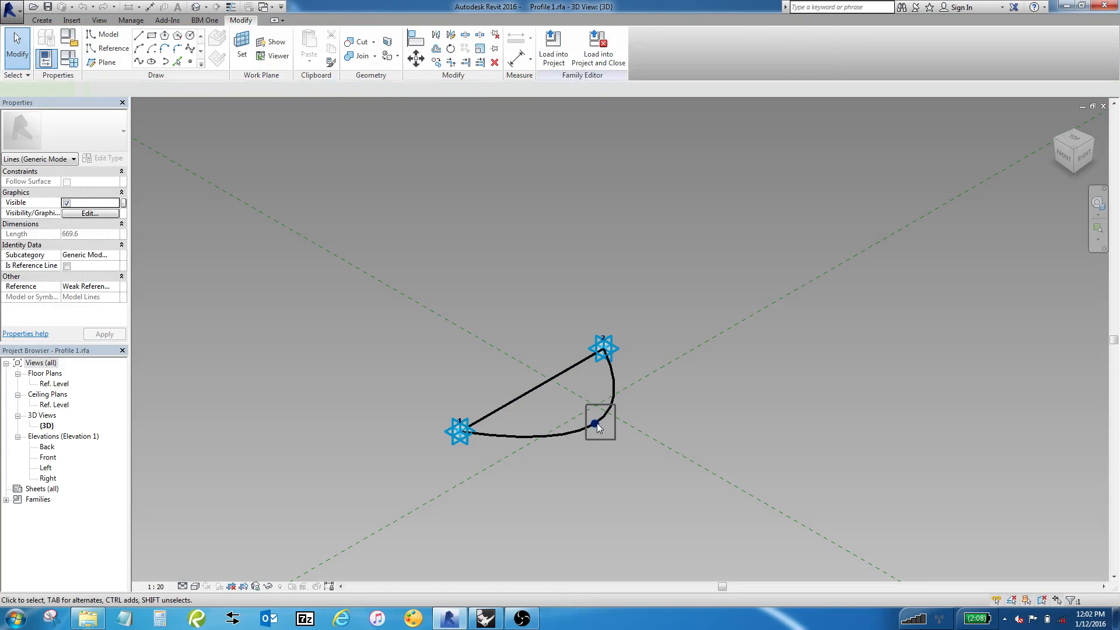
{"action": "left_click", "coordinate": [595, 421]}
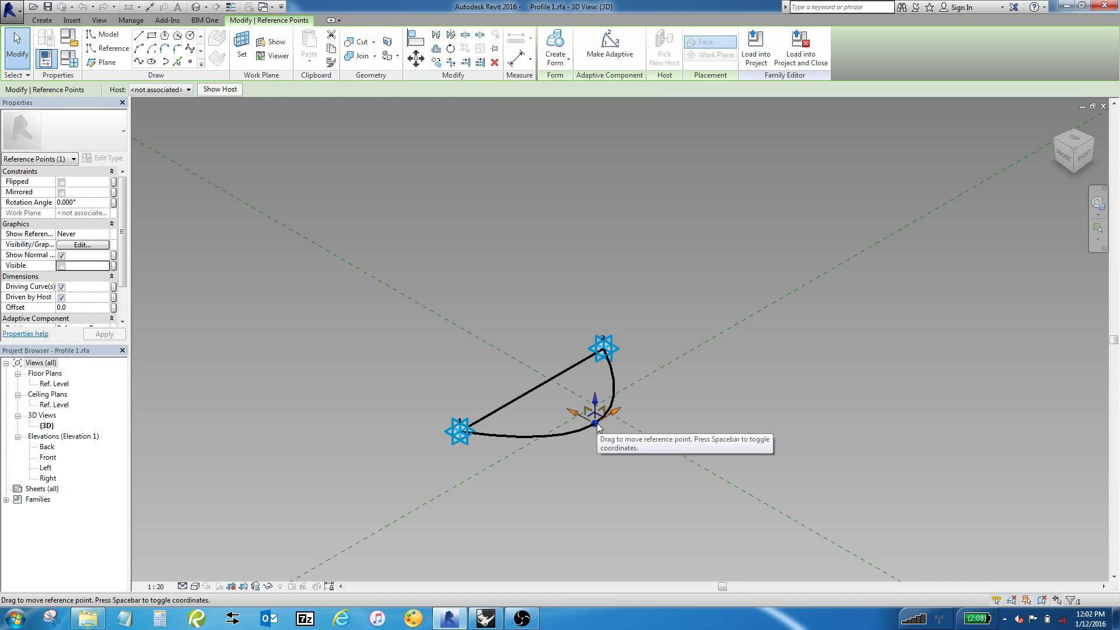
{"action": "mouse_move", "coordinate": [483, 395]}
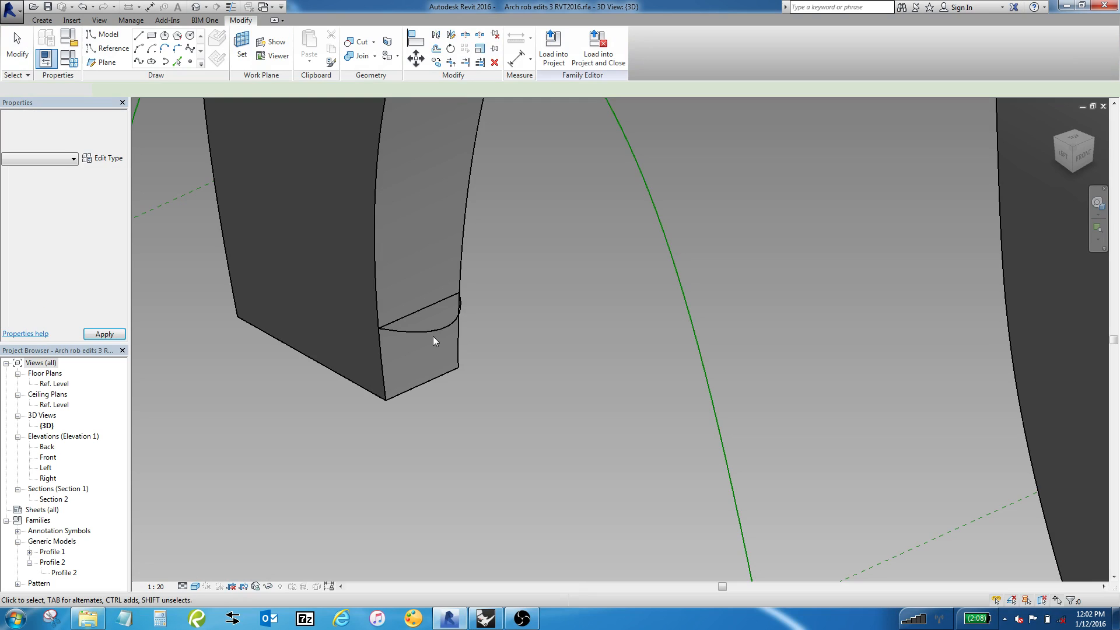
Create a form from the Profile 1 arc and the arch leg edges, hitting a self-intersection error
{"action": "left_click", "coordinate": [410, 326]}
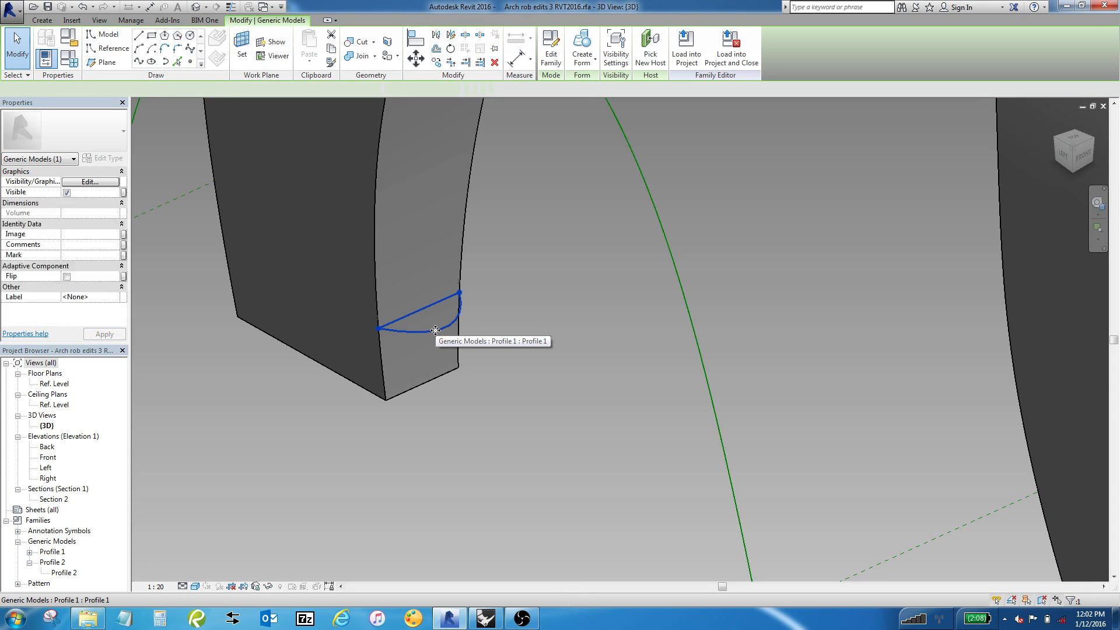
{"action": "left_click", "coordinate": [435, 330]}
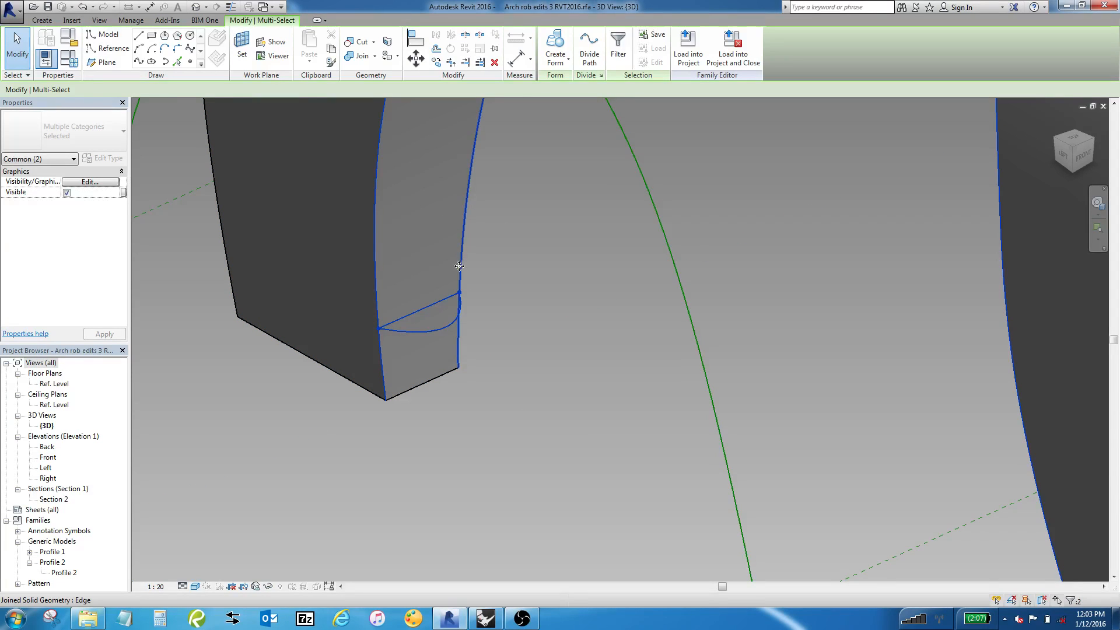
{"action": "left_click", "coordinate": [555, 45]}
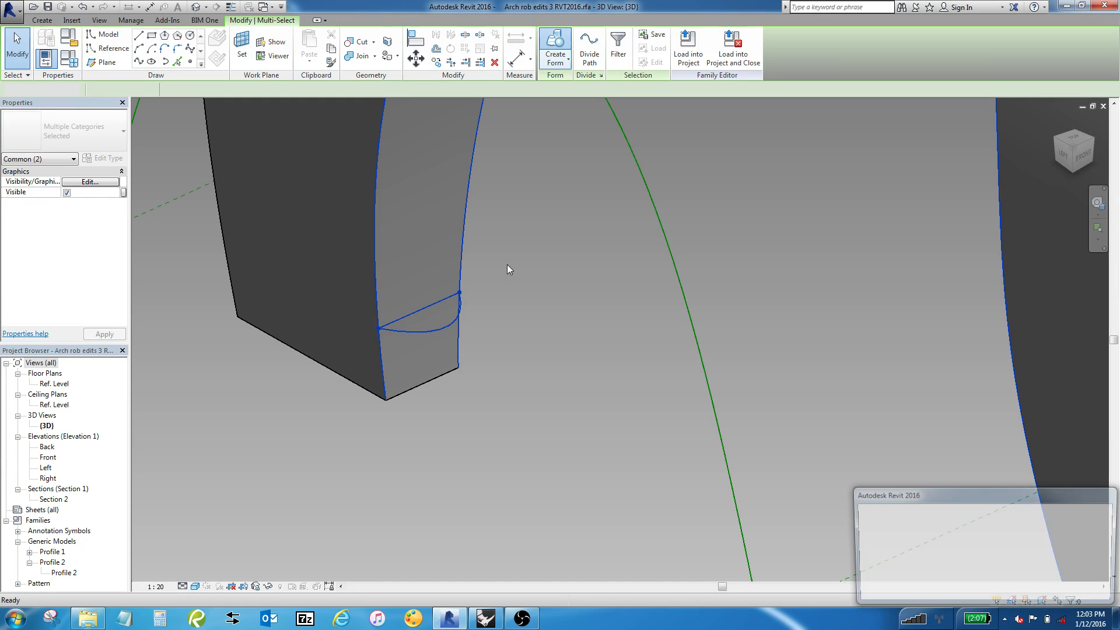
{"action": "left_click", "coordinate": [556, 47]}
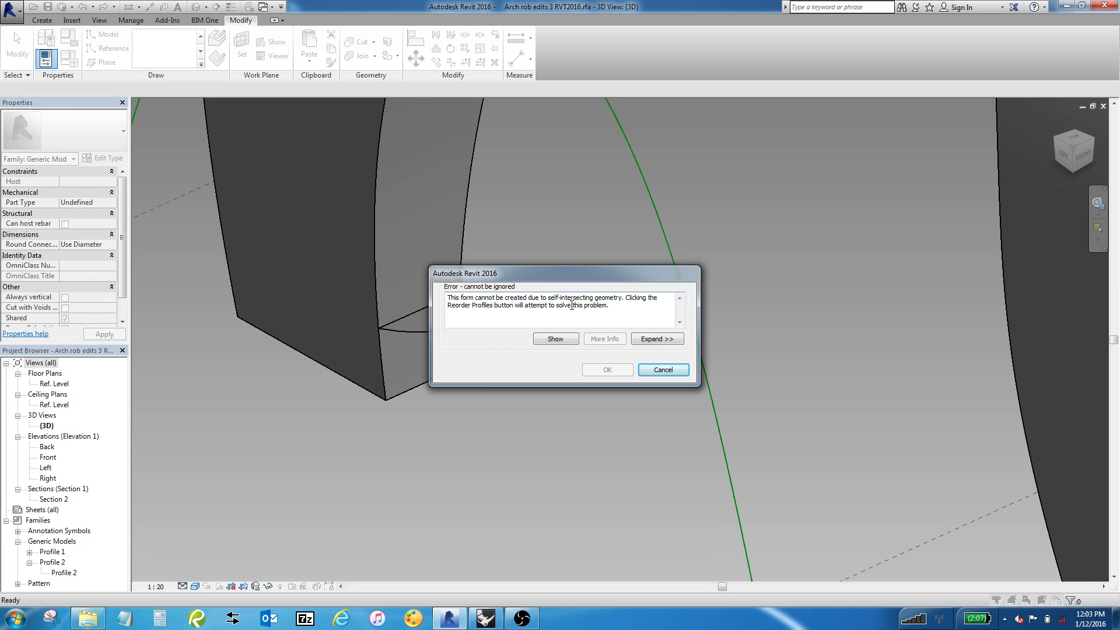
{"action": "mouse_move", "coordinate": [569, 326]}
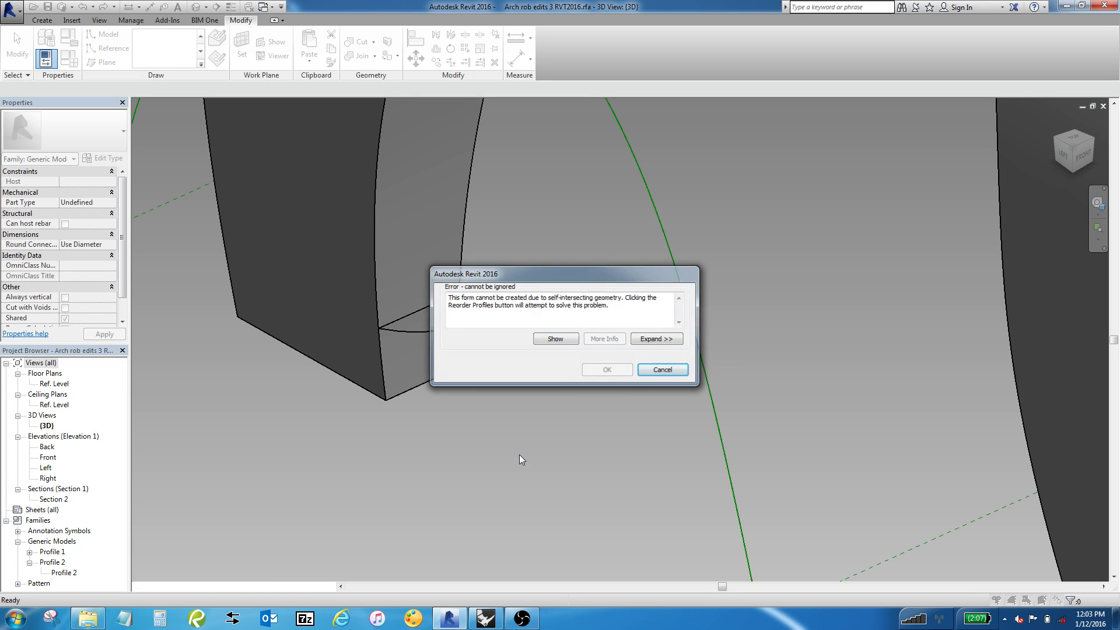
Dismiss the error and divide both arch edges into paths with a set node count
{"action": "left_click", "coordinate": [661, 370]}
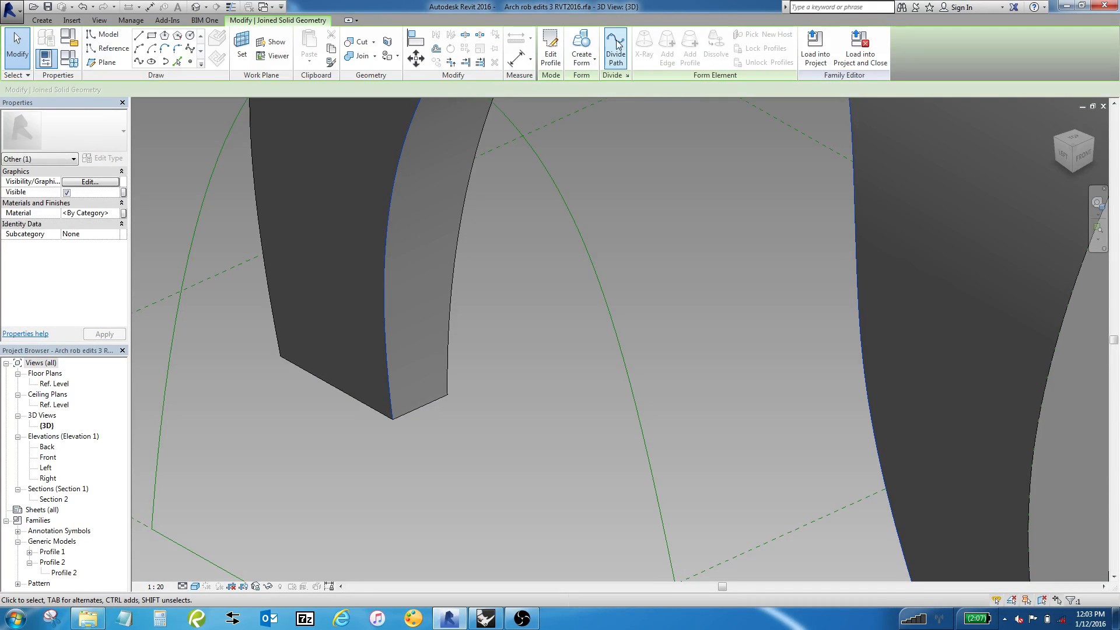
{"action": "left_click", "coordinate": [614, 46]}
{"action": "type", "text": "2"}
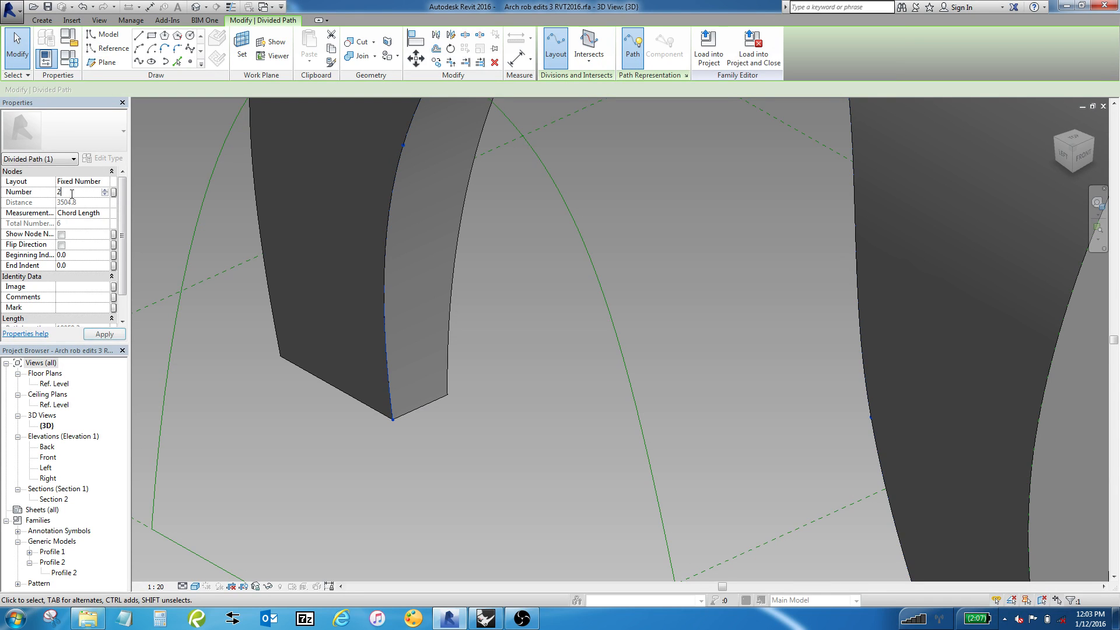
{"action": "left_click", "coordinate": [104, 334]}
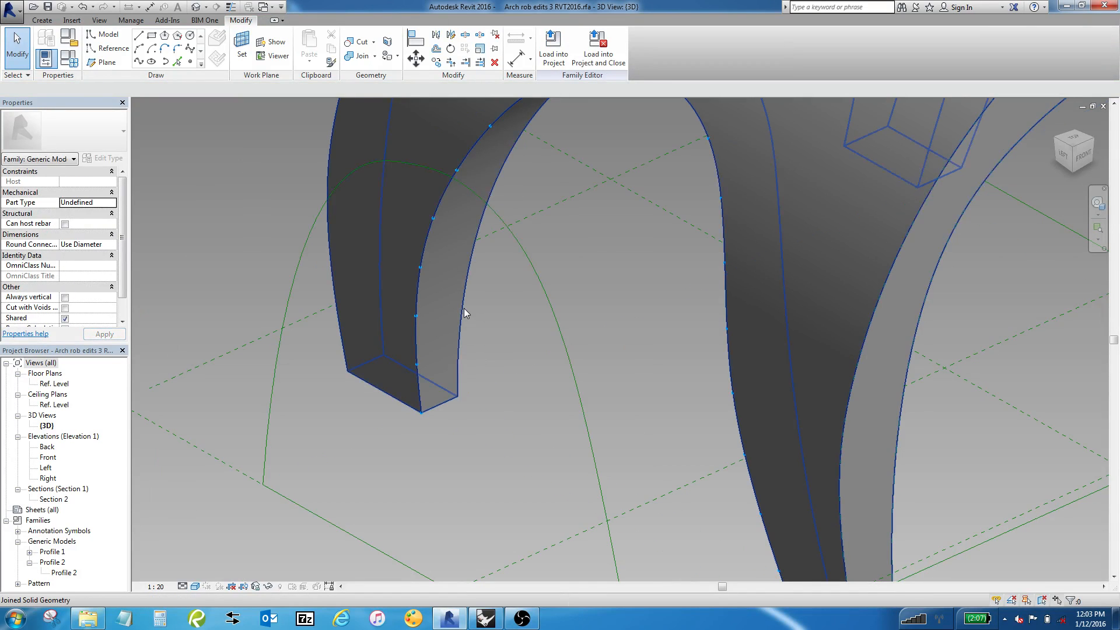
{"action": "left_click", "coordinate": [461, 286]}
{"action": "type", "text": "2"}
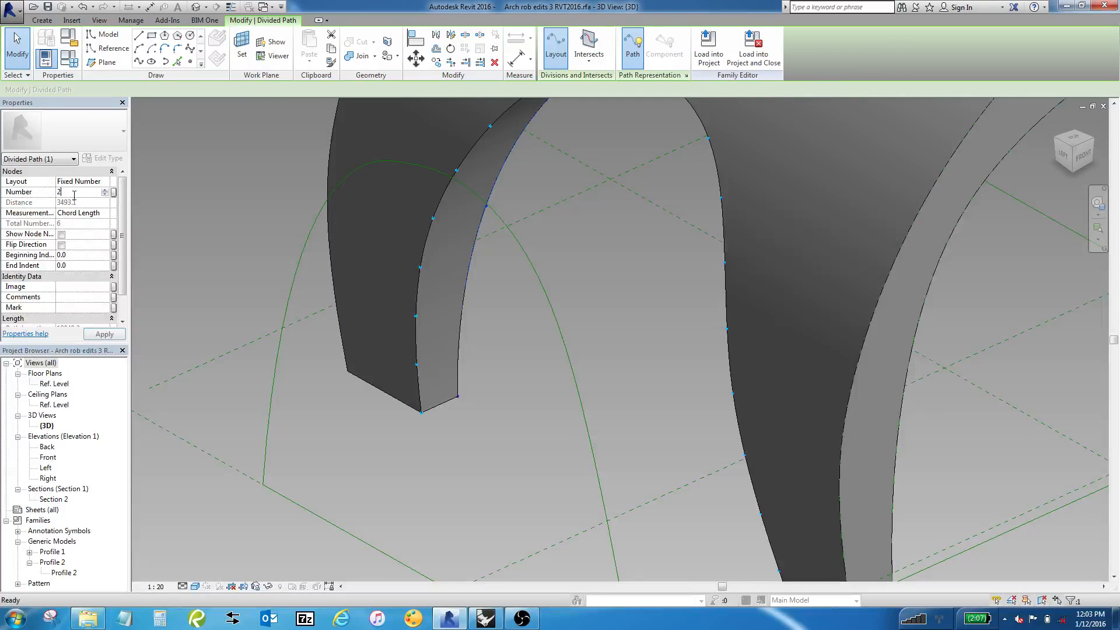
{"action": "left_click", "coordinate": [104, 334]}
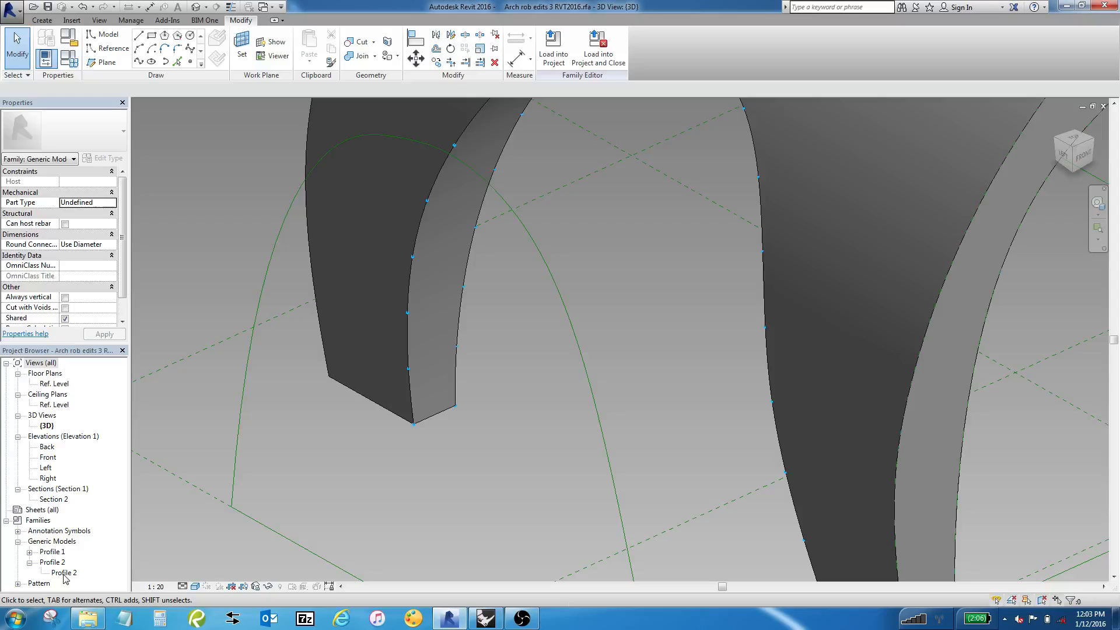
Edit the Profile 2 family to open its adaptive arc-and-line profile
{"action": "left_click", "coordinate": [62, 572]}
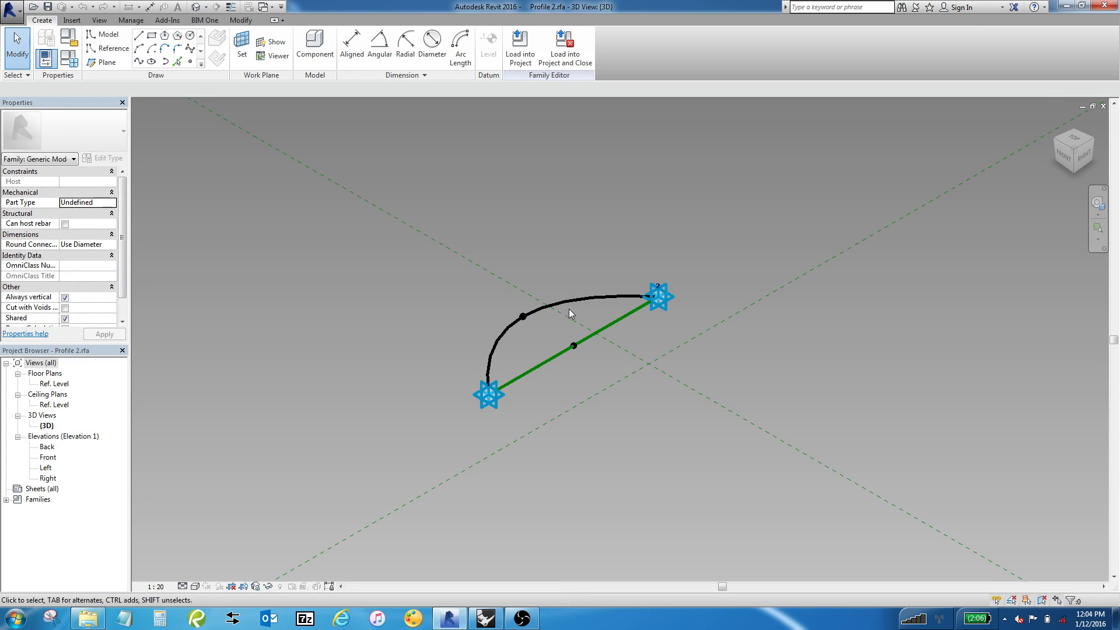
Set the base line midpoint as work plane and give the arc's middle point an offset of 15
{"action": "left_click", "coordinate": [572, 345]}
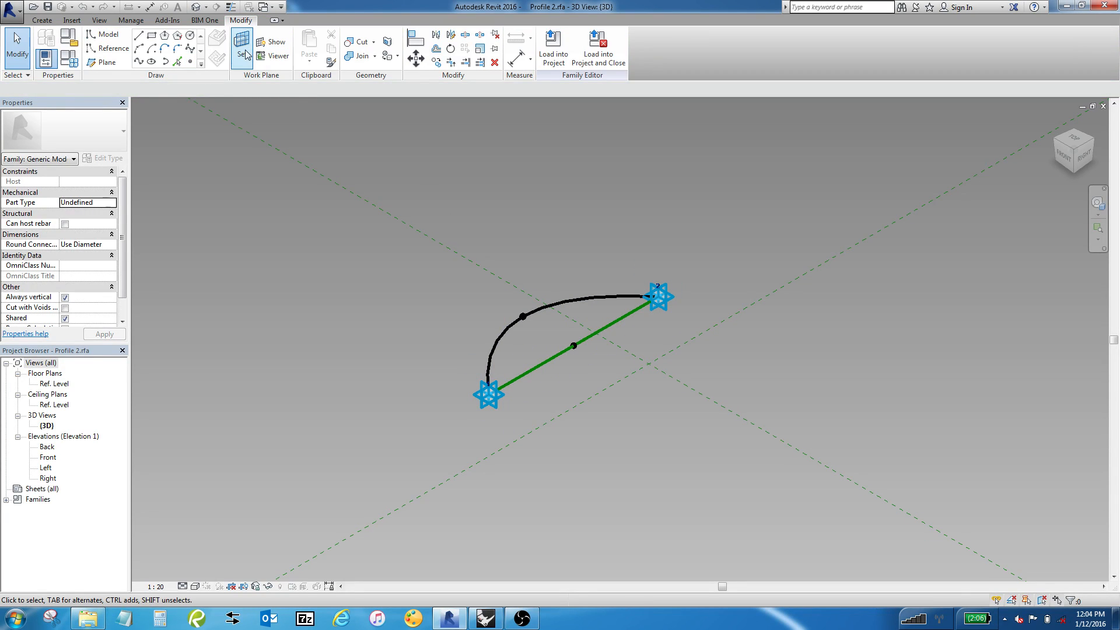
{"action": "left_click", "coordinate": [242, 53]}
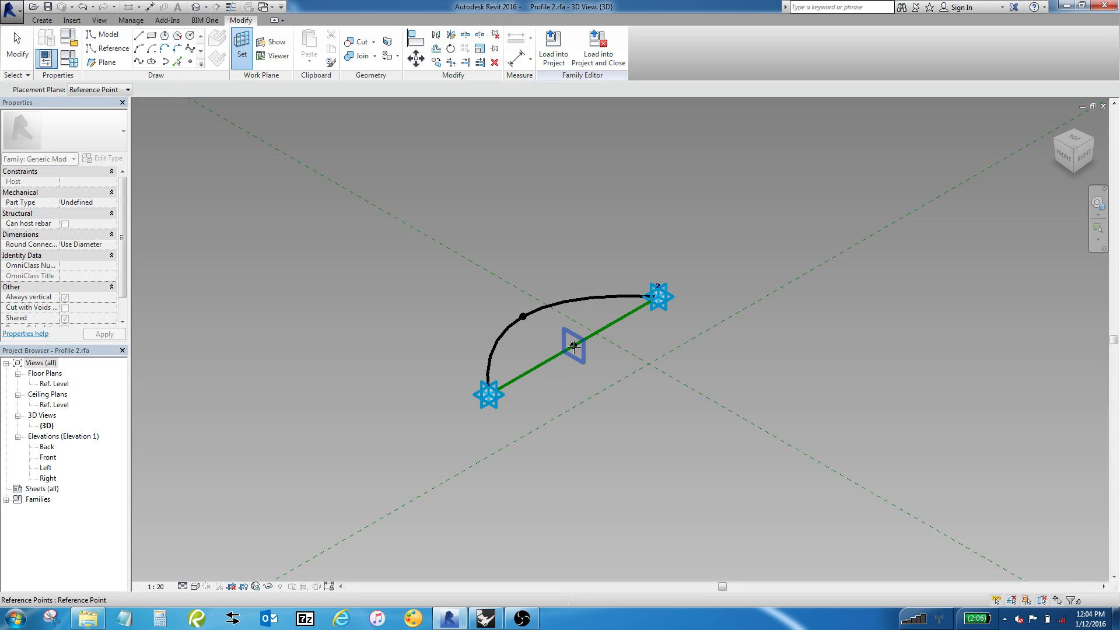
{"action": "left_click", "coordinate": [525, 319]}
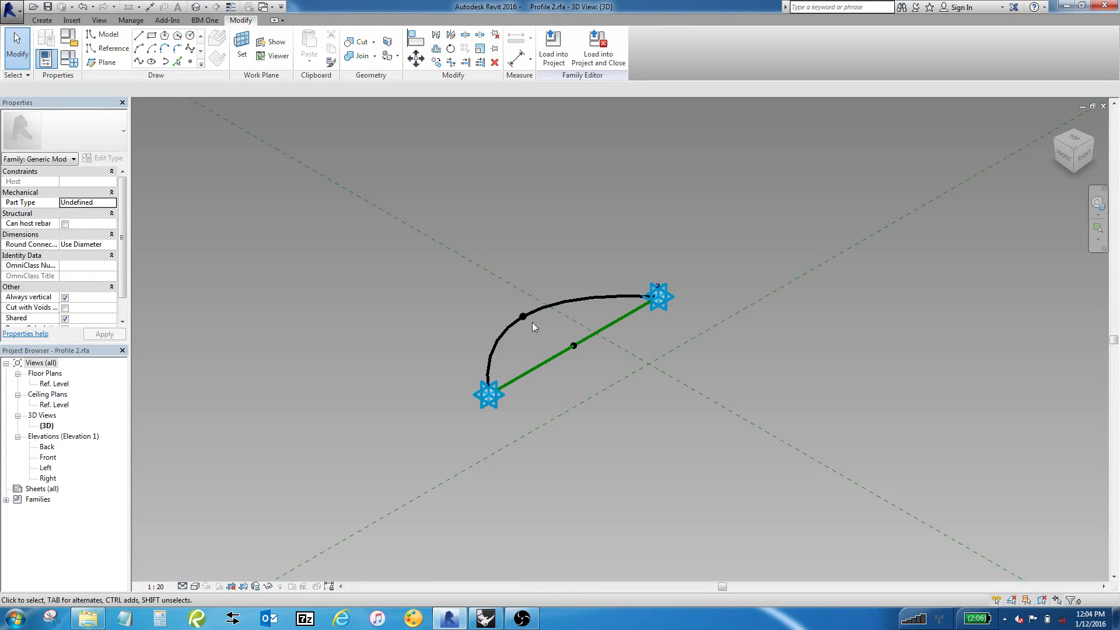
{"action": "left_click", "coordinate": [524, 317]}
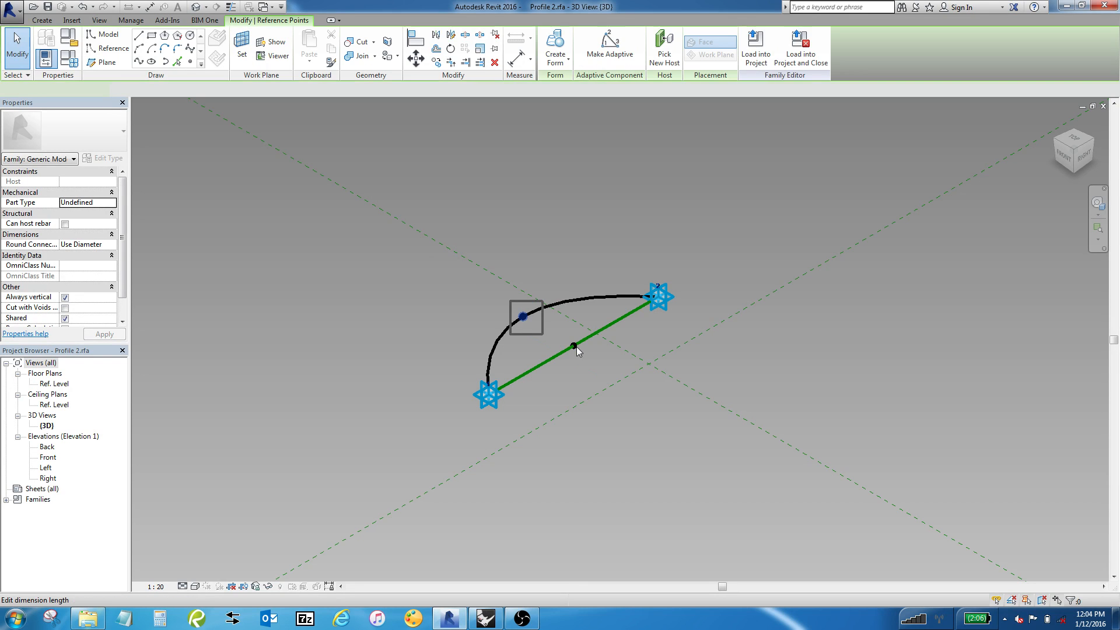
{"action": "left_click", "coordinate": [526, 316]}
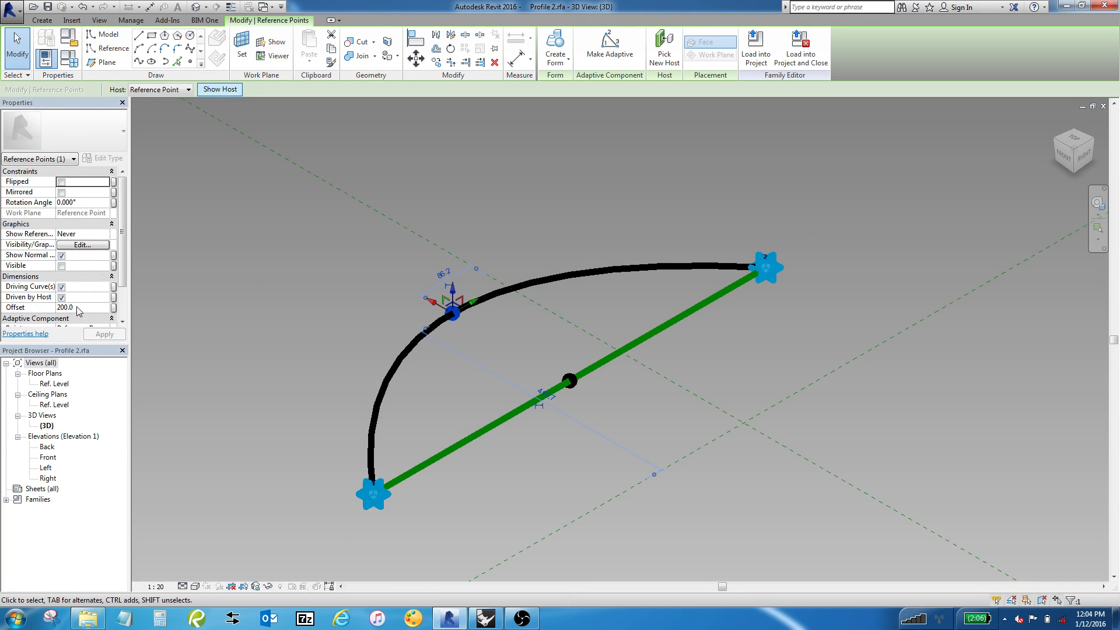
{"action": "type", "text": "15"}
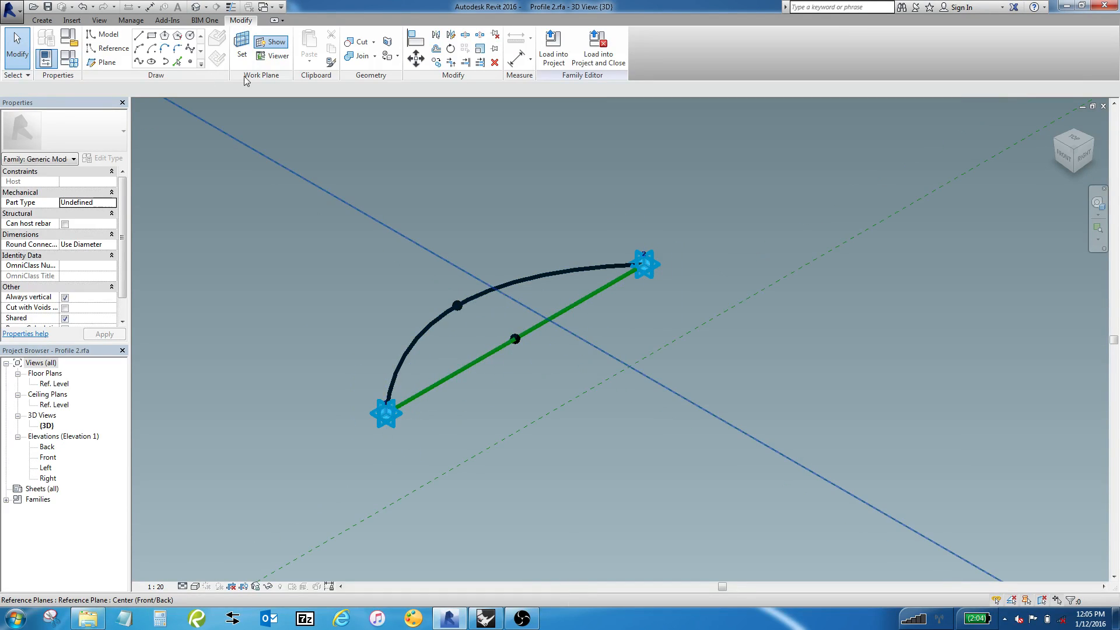
Place a reference point at the base line's midpoint with an offset of 100
{"action": "left_click", "coordinate": [242, 47]}
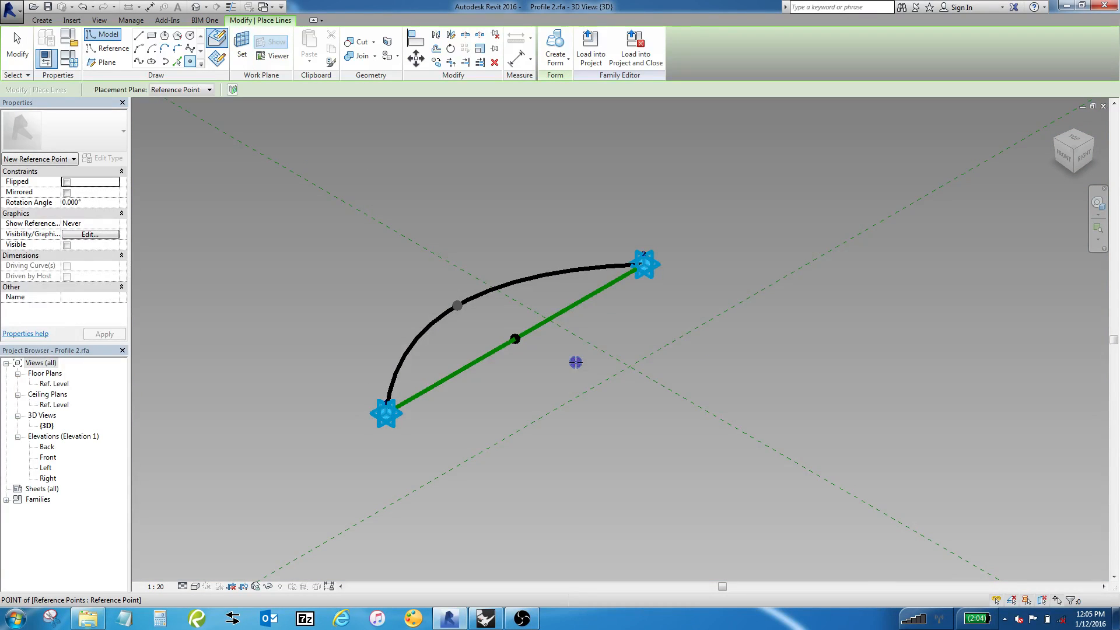
{"action": "left_click", "coordinate": [576, 362]}
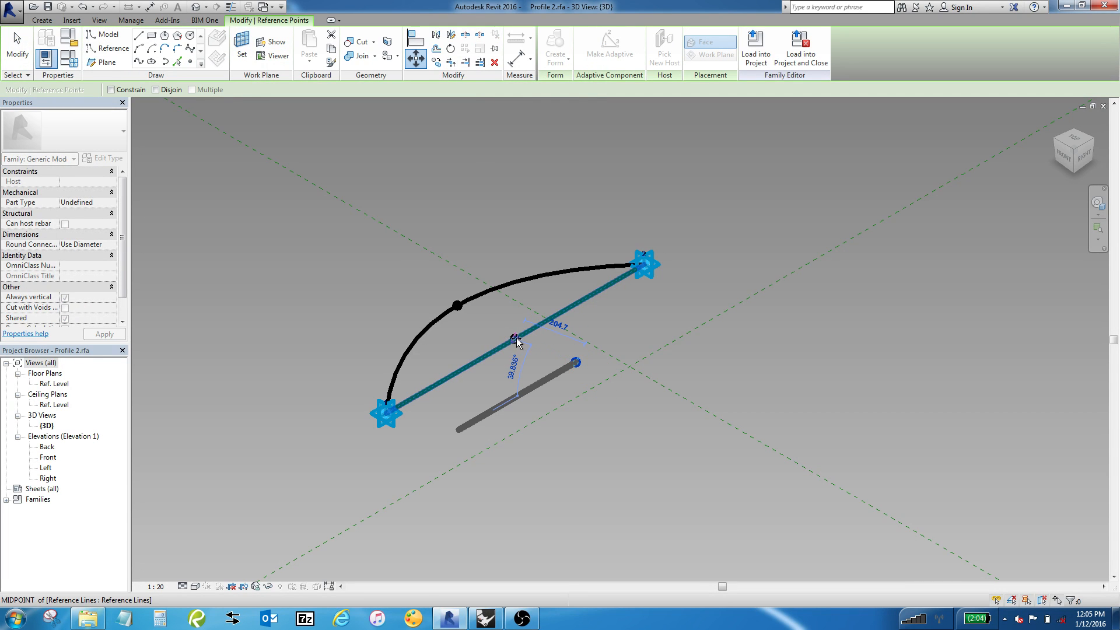
{"action": "left_click", "coordinate": [515, 338]}
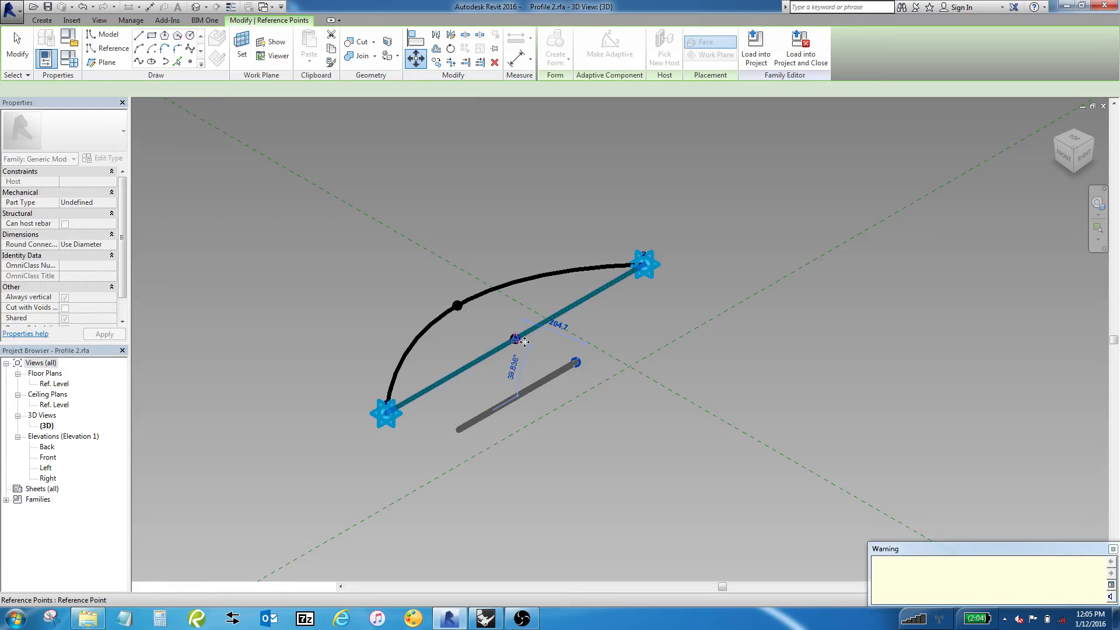
{"action": "left_click", "coordinate": [514, 337]}
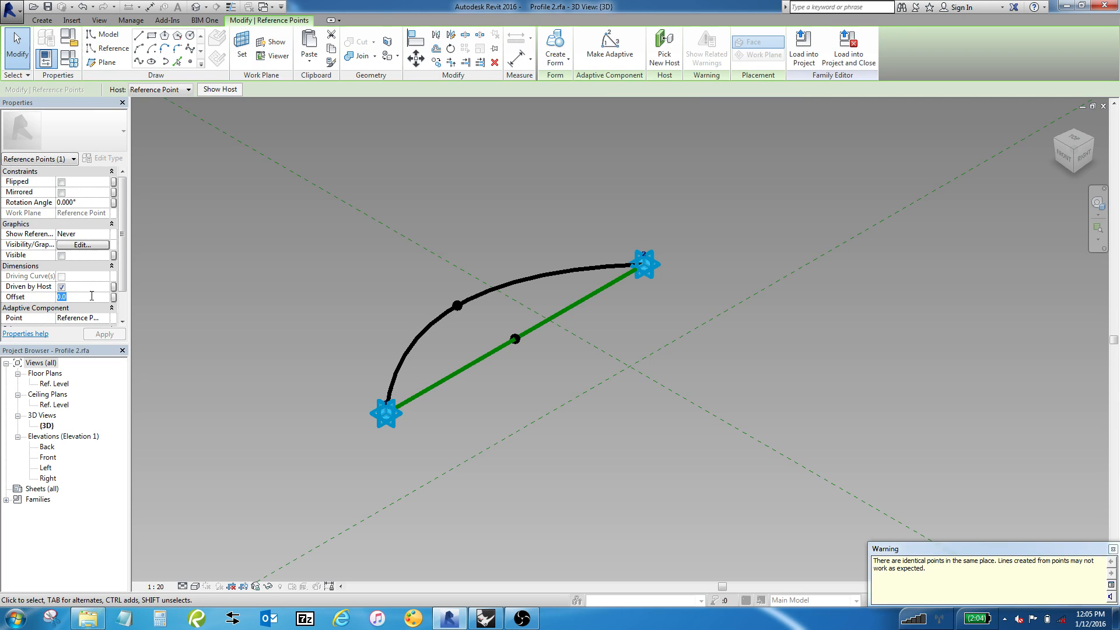
{"action": "type", "text": "100.0"}
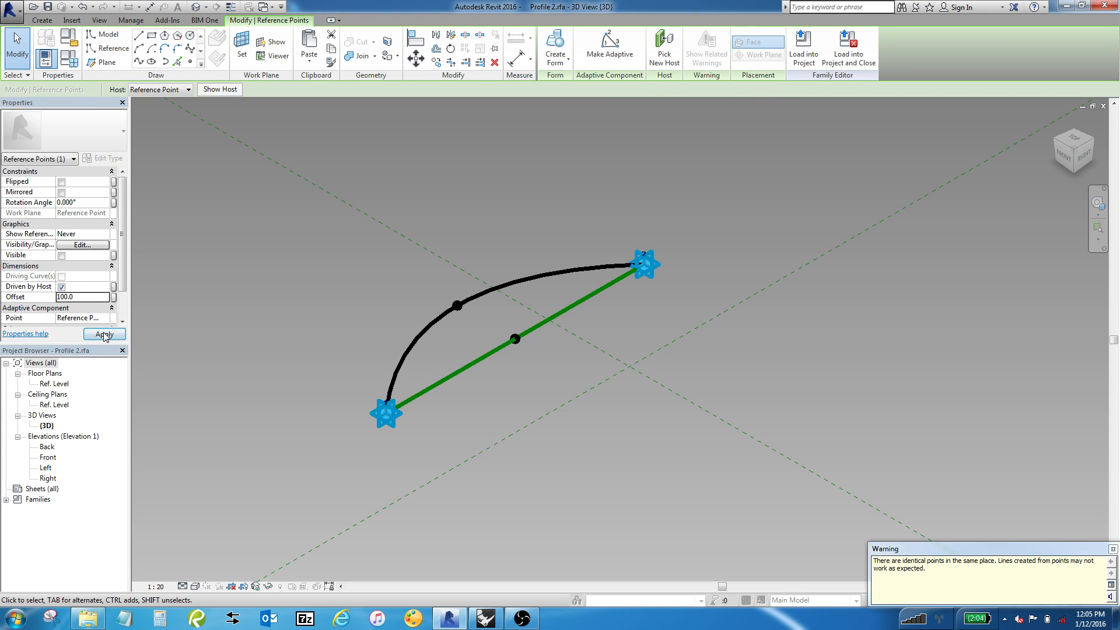
{"action": "left_click", "coordinate": [104, 334]}
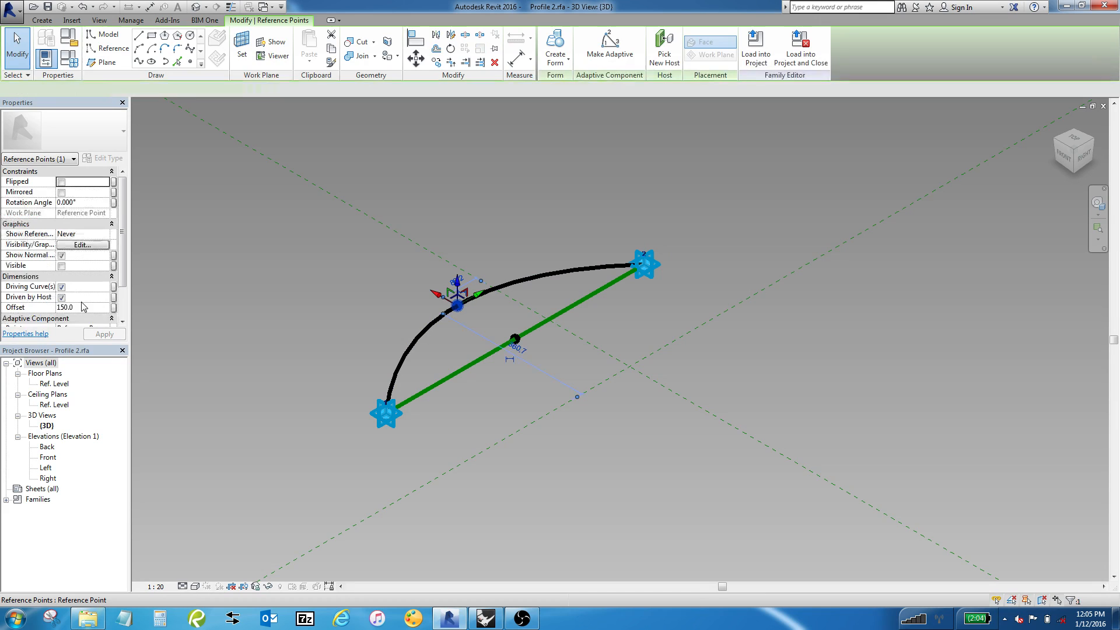
Return the arc's middle control point to an offset of 200
{"action": "type", "text": "200"}
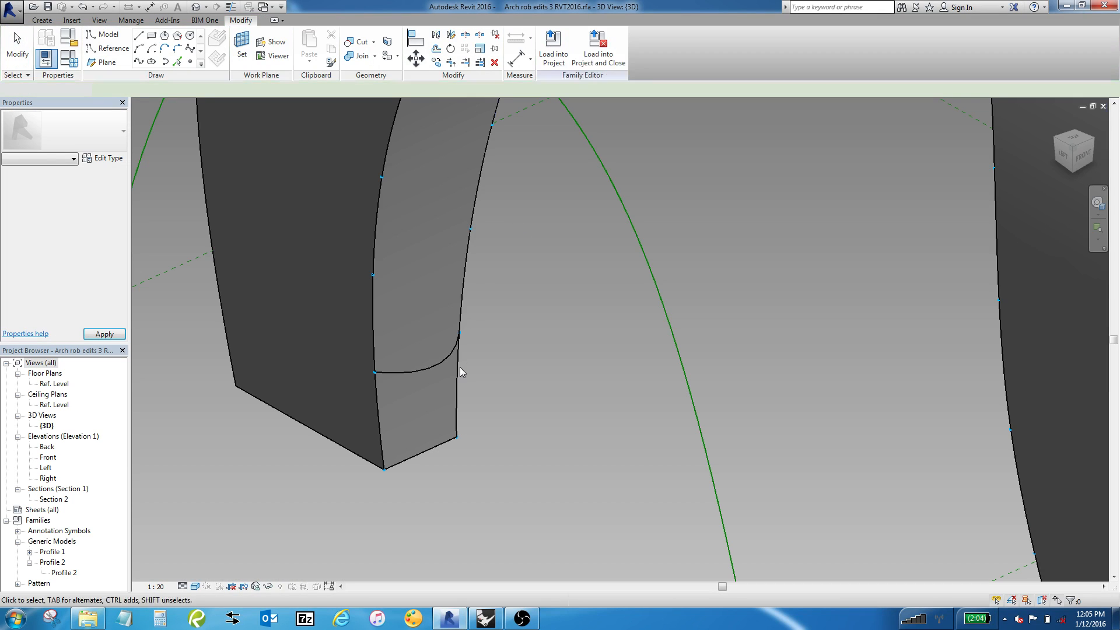
Place a Profile 2 component on a lower node of the arch leg's divided path
{"action": "left_click", "coordinate": [428, 357]}
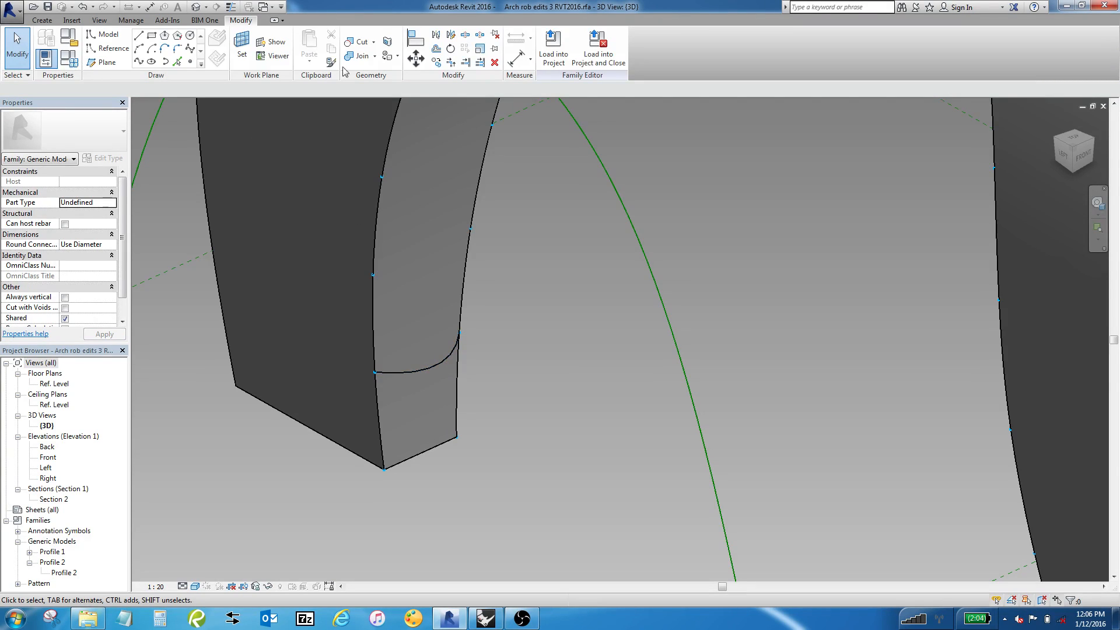
{"action": "left_click", "coordinate": [42, 20]}
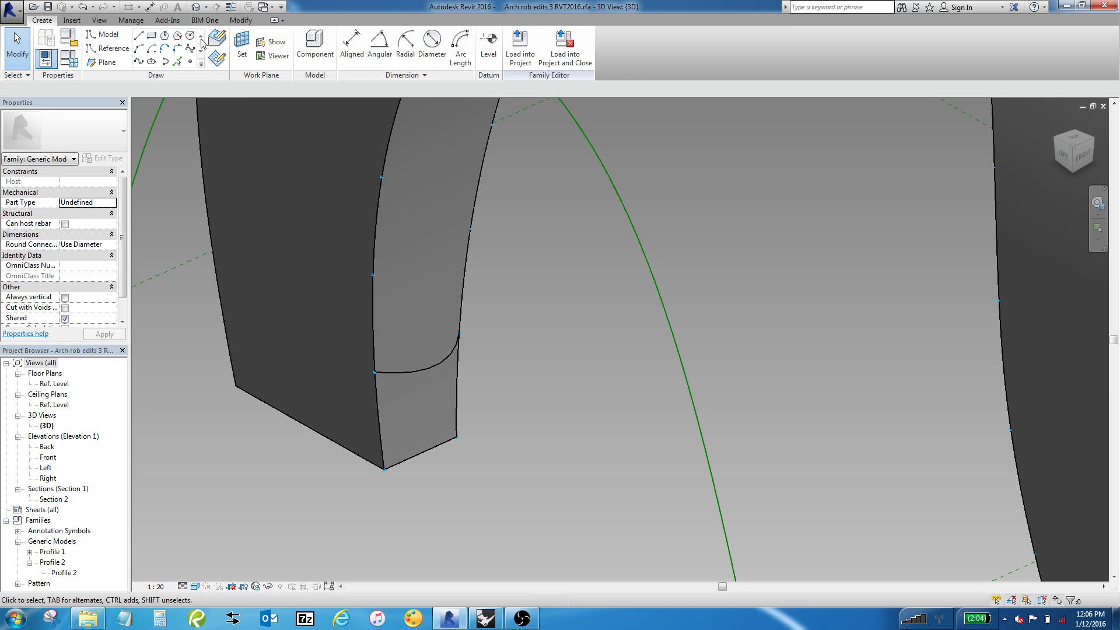
{"action": "left_click", "coordinate": [314, 46]}
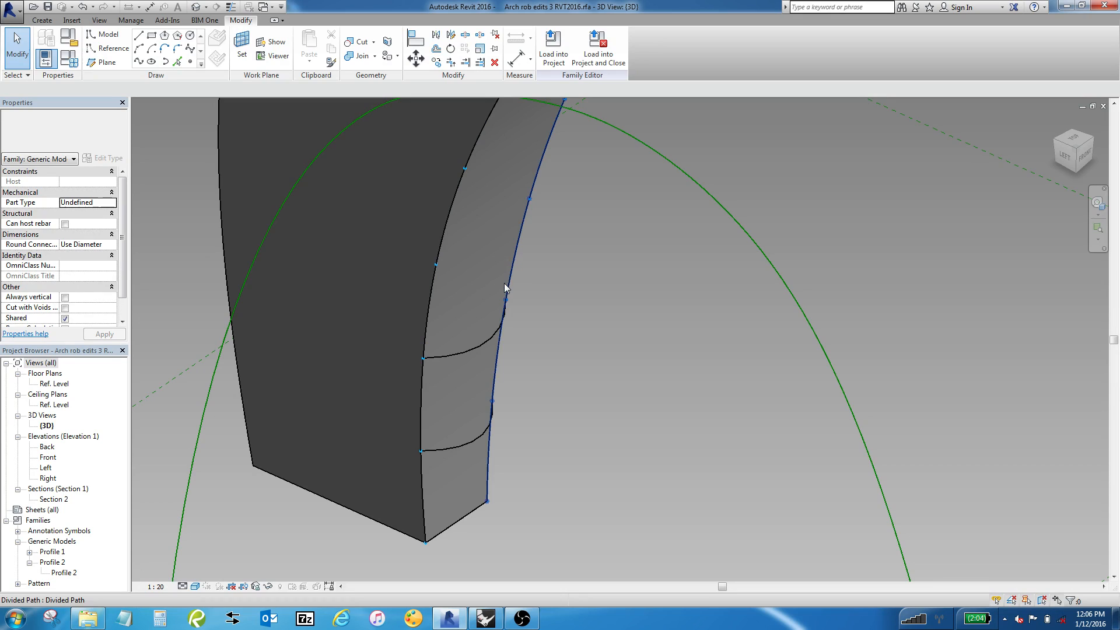
{"action": "left_click", "coordinate": [434, 327]}
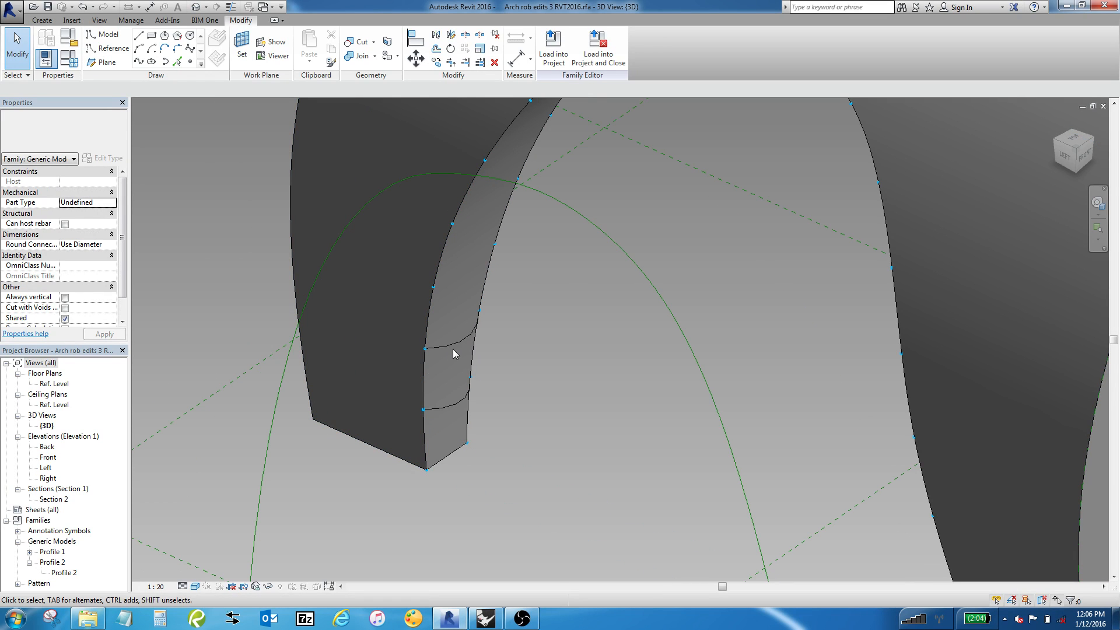
{"action": "mouse_move", "coordinate": [451, 348]}
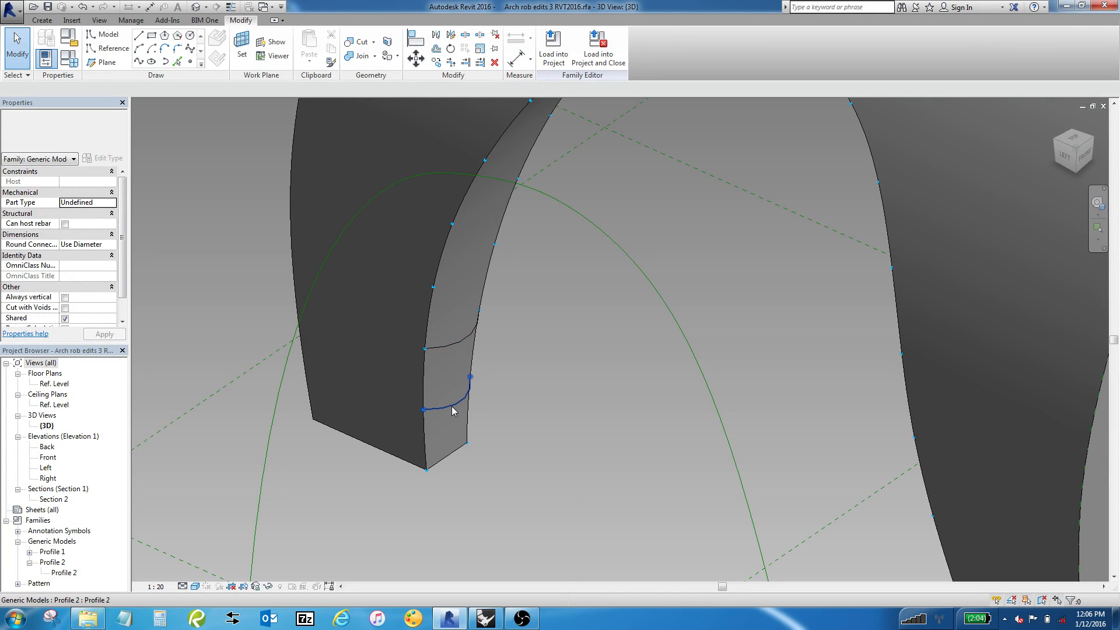
Repeat the placed profile along the divided path nodes and orbit to check the array
{"action": "left_click", "coordinate": [450, 411]}
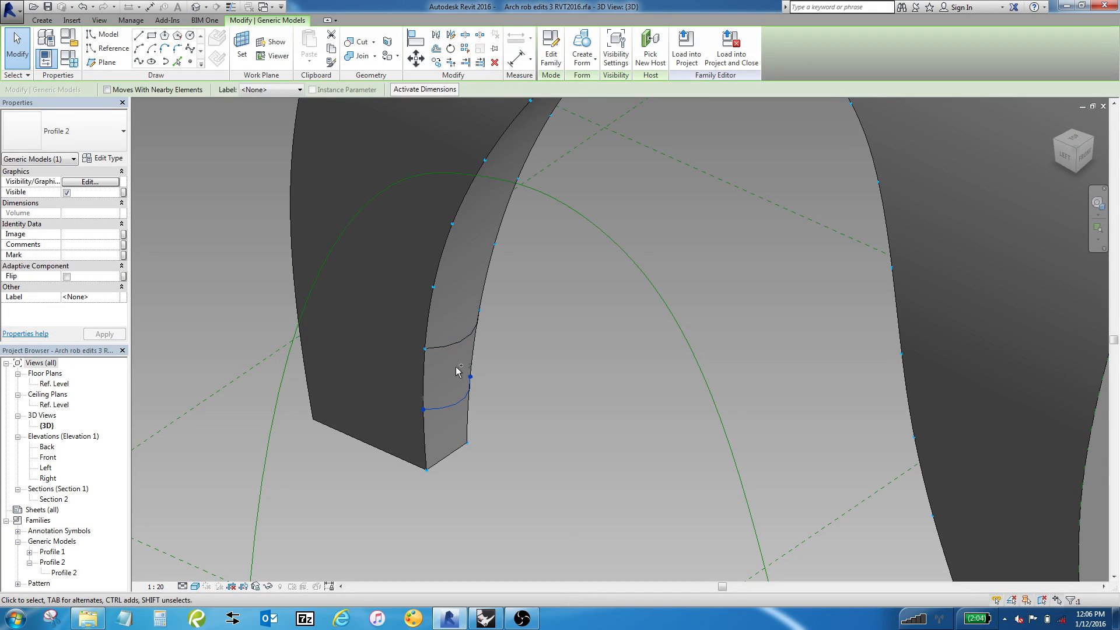
{"action": "left_click", "coordinate": [465, 336]}
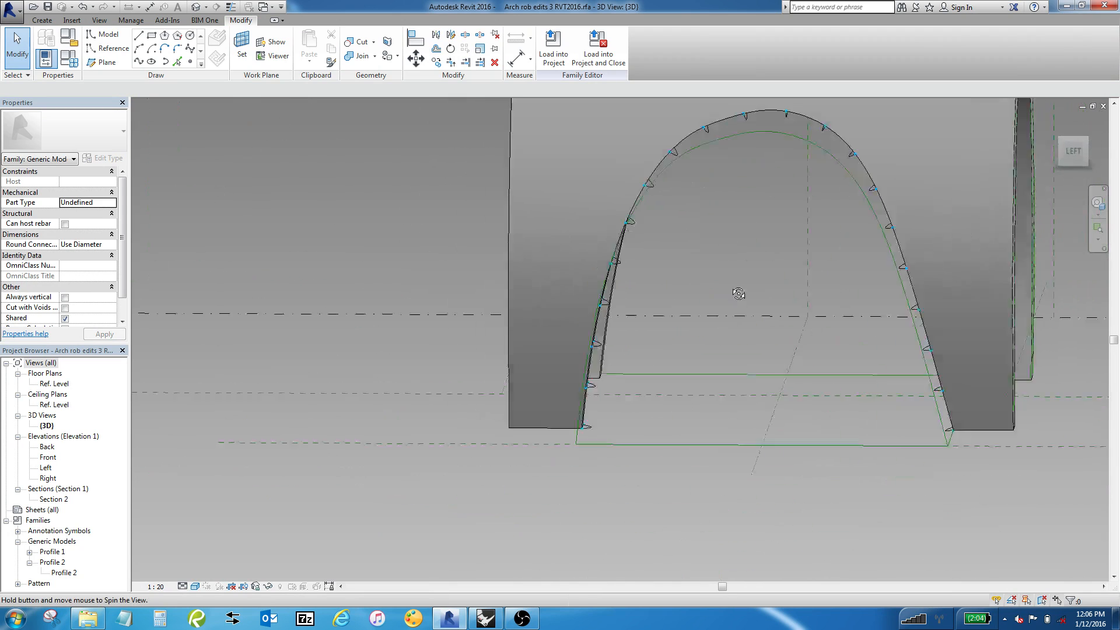
{"action": "left_click_drag", "start_coordinate": [739, 294], "coordinate": [908, 118]}
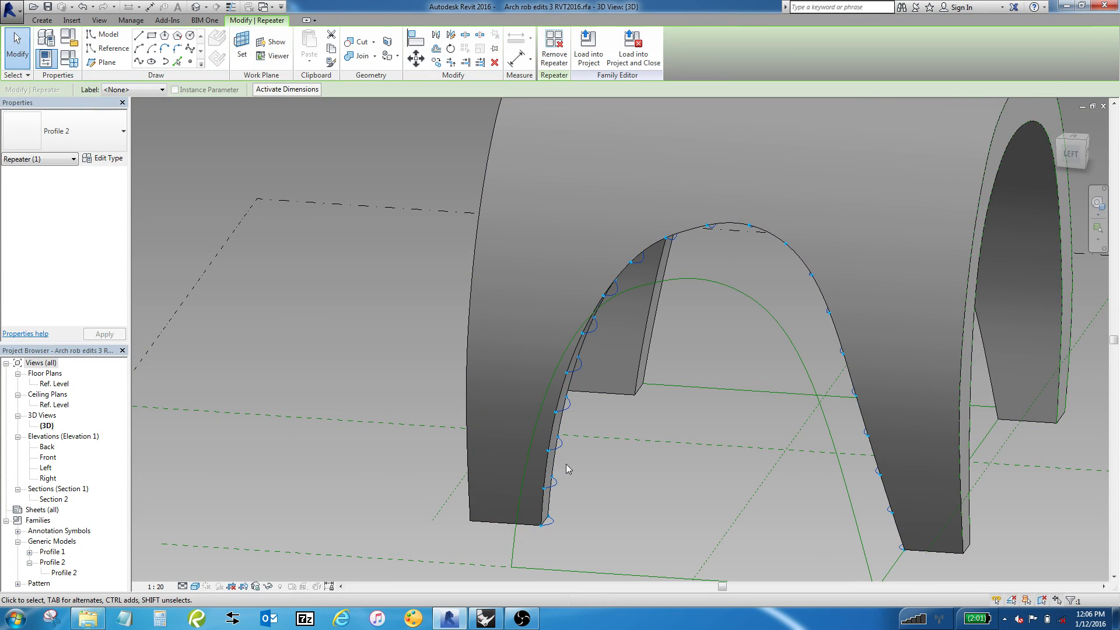
{"action": "mouse_move", "coordinate": [613, 450]}
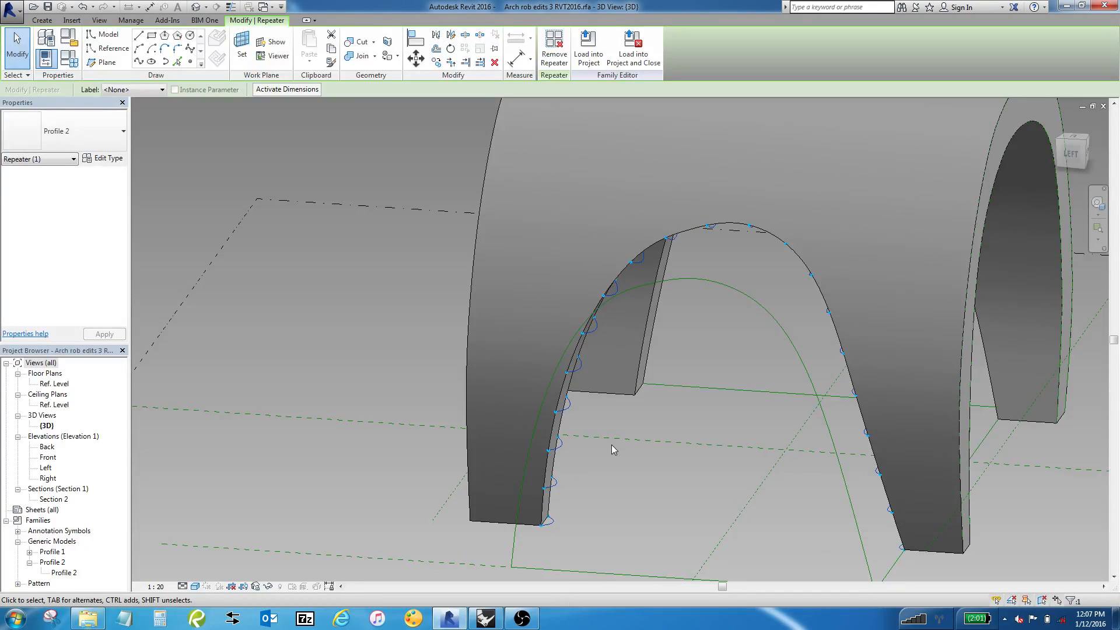
{"action": "mouse_move", "coordinate": [624, 476]}
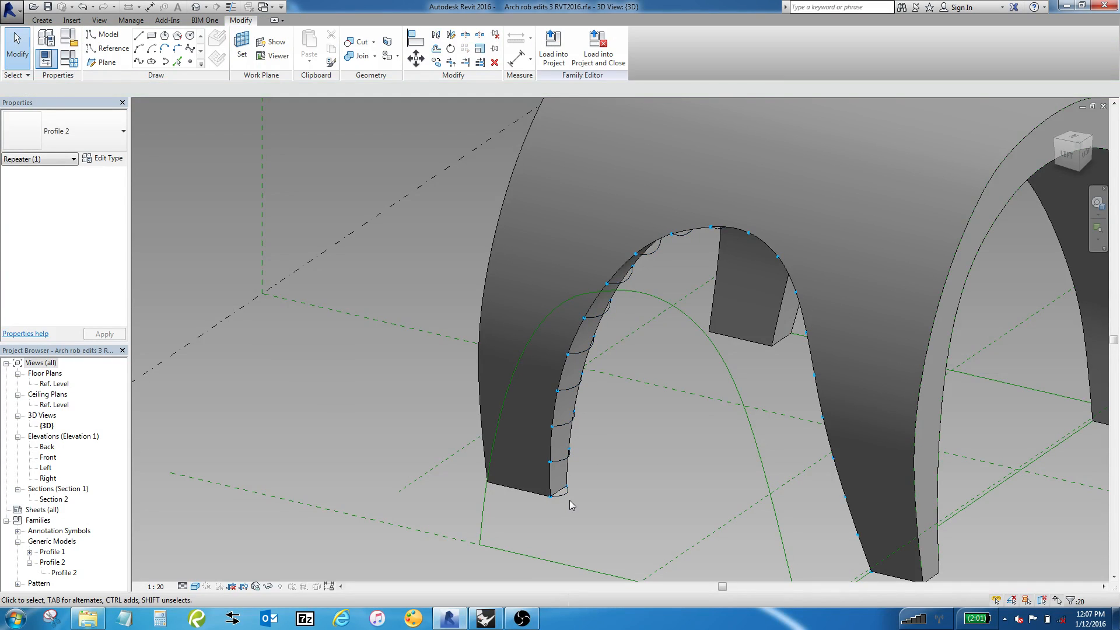
{"action": "left_click", "coordinate": [557, 496]}
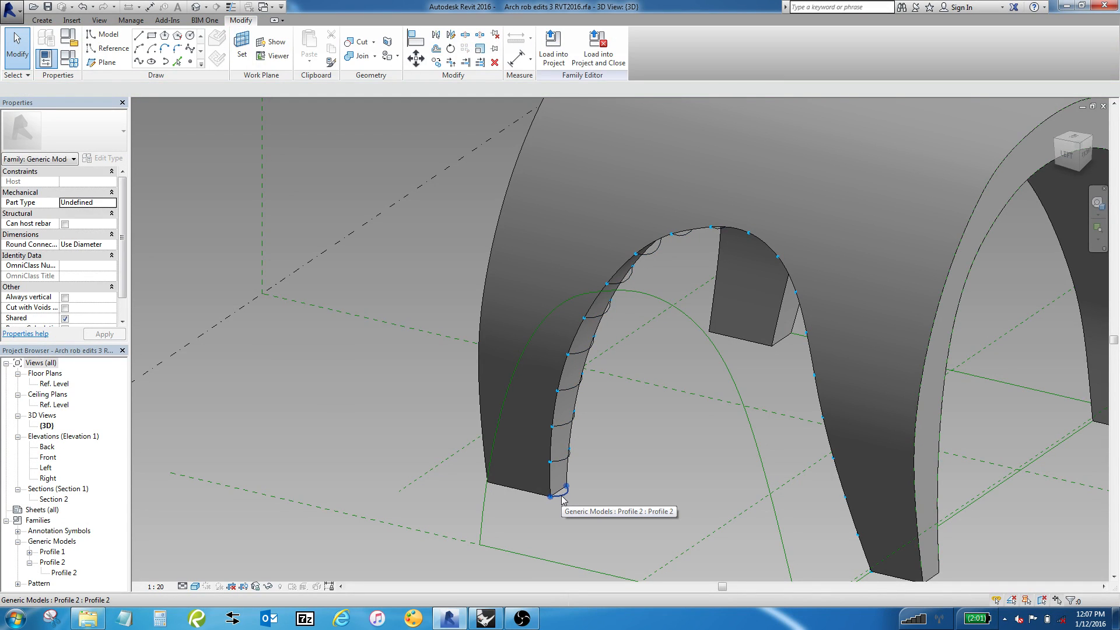
{"action": "mouse_move", "coordinate": [562, 501]}
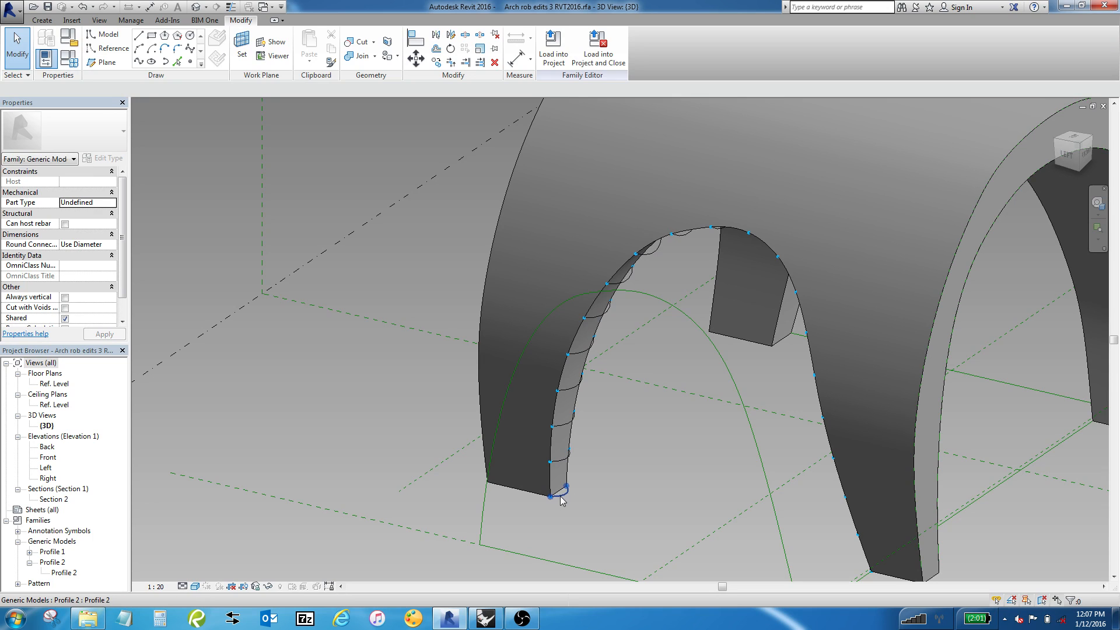
{"action": "right_click", "coordinate": [561, 499]}
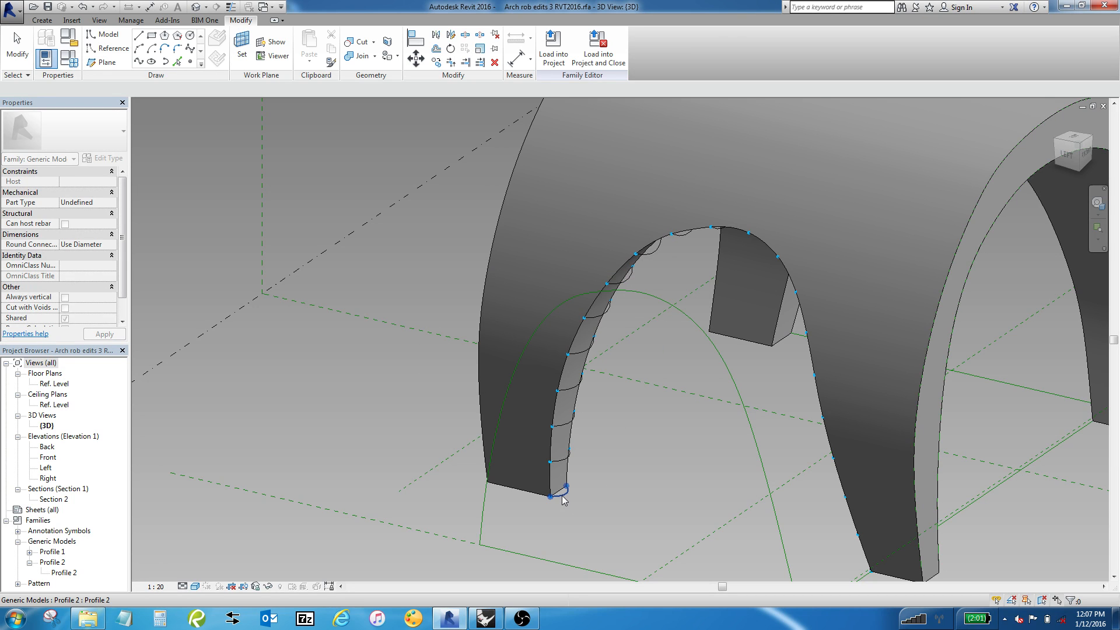
{"action": "left_click", "coordinate": [563, 496]}
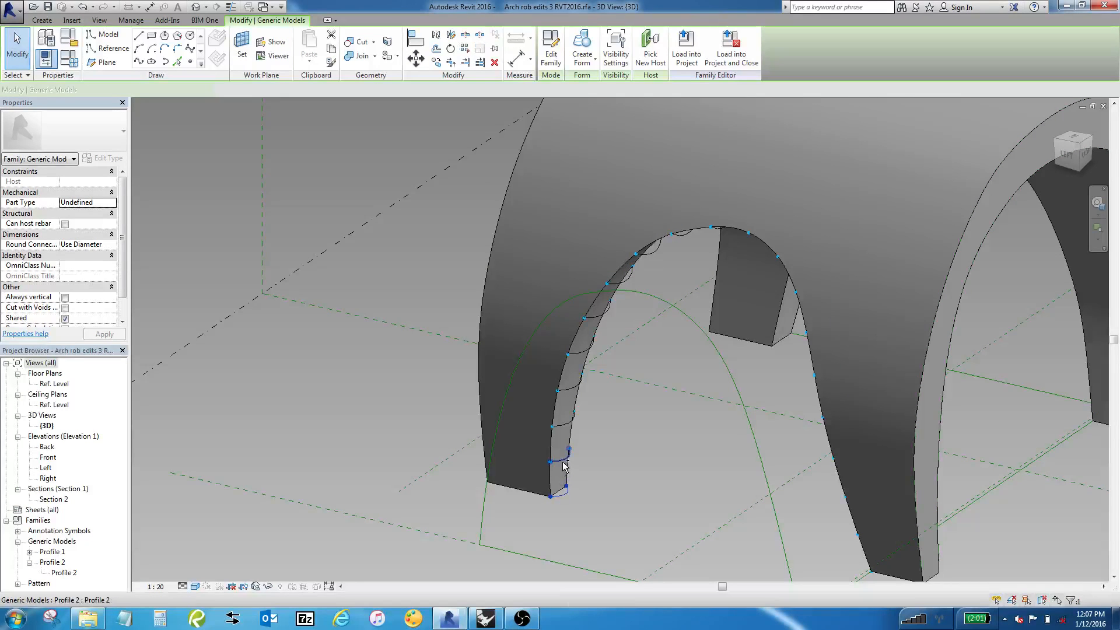
{"action": "left_click", "coordinate": [565, 427]}
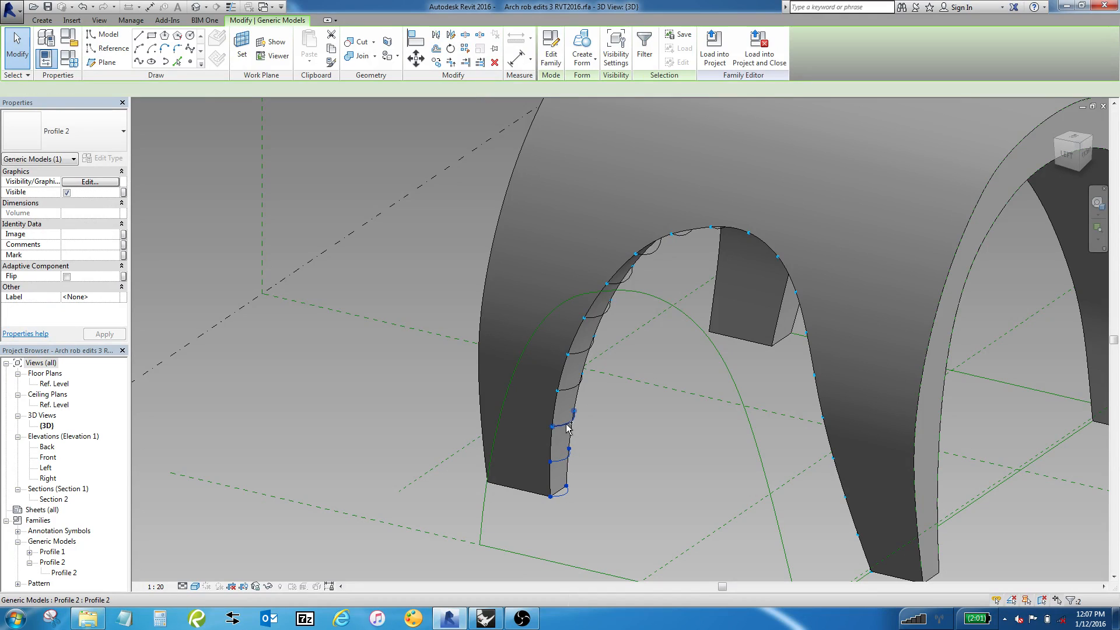
{"action": "left_click", "coordinate": [568, 436]}
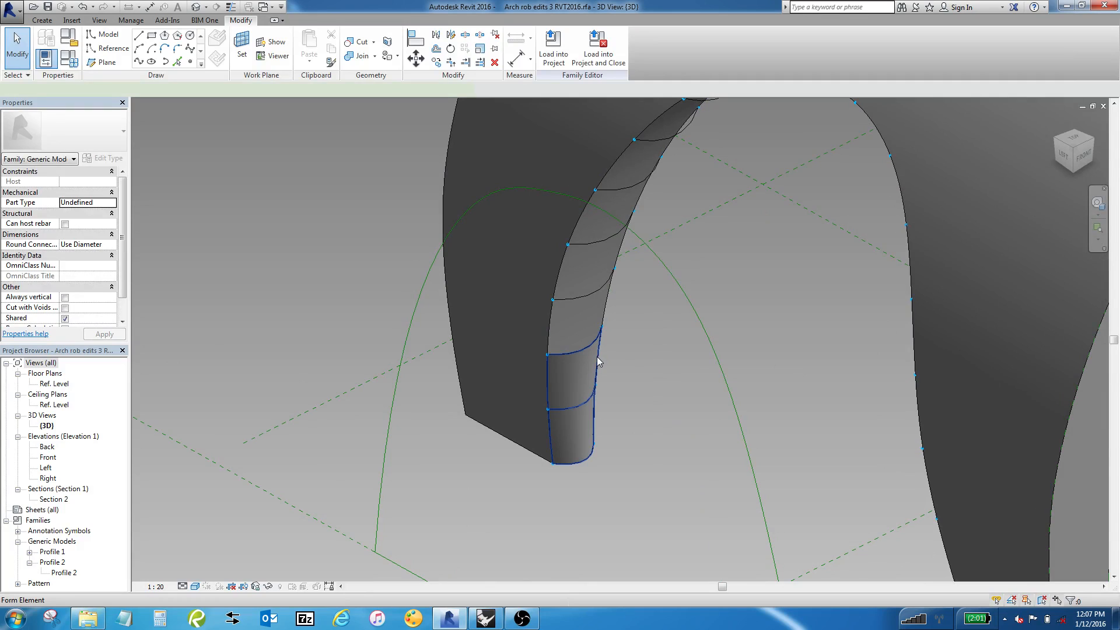
{"action": "left_click", "coordinate": [572, 401]}
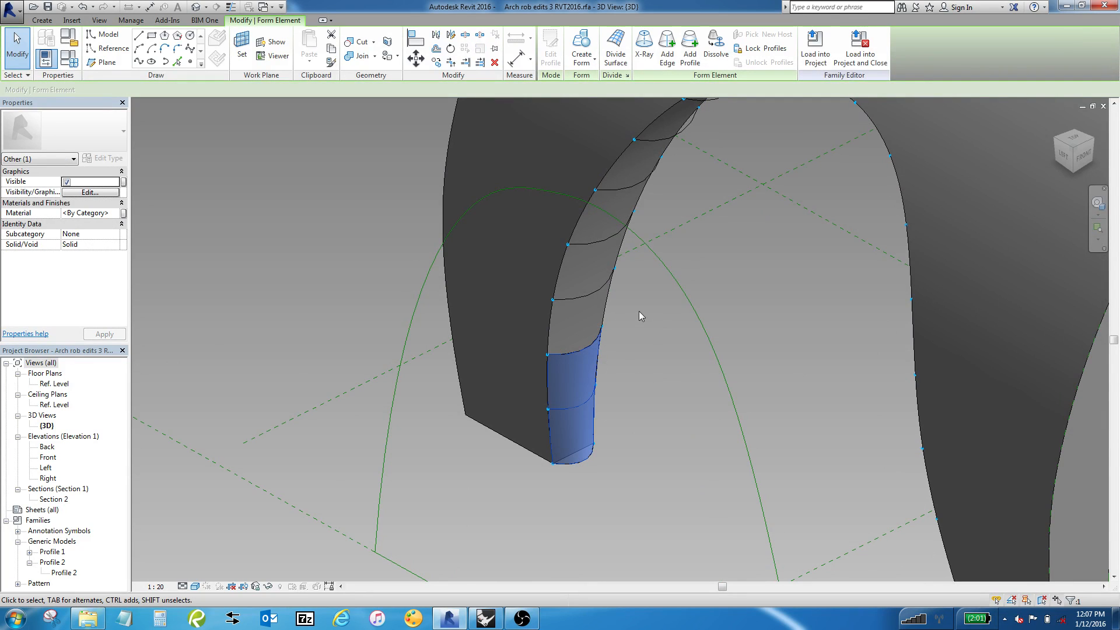
{"action": "left_click", "coordinate": [590, 296]}
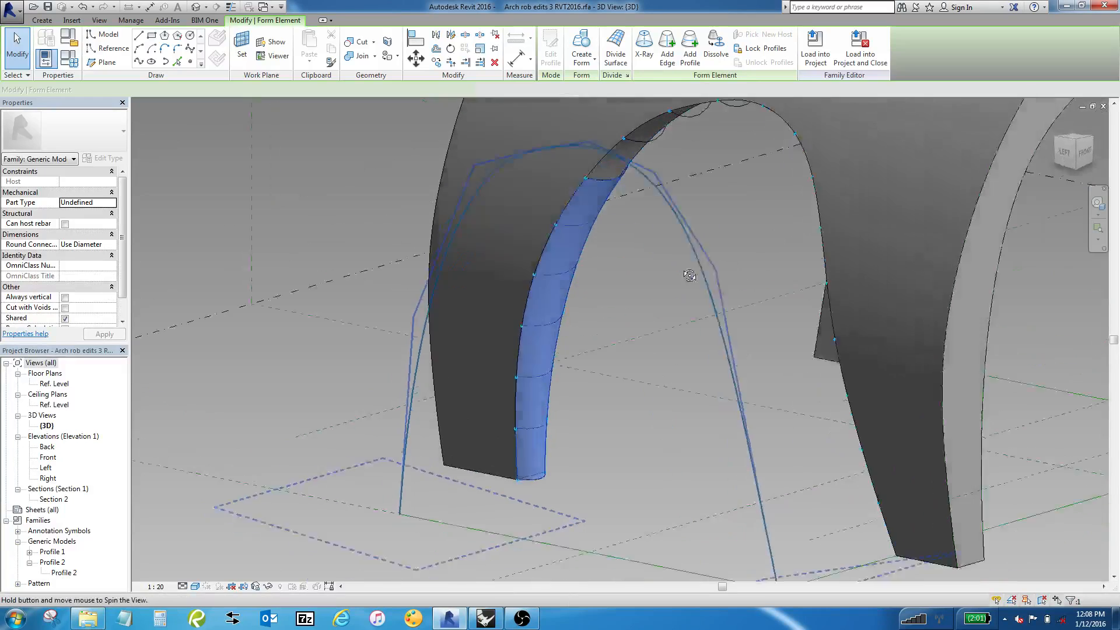
{"action": "left_click_drag", "start_coordinate": [690, 276], "coordinate": [664, 258]}
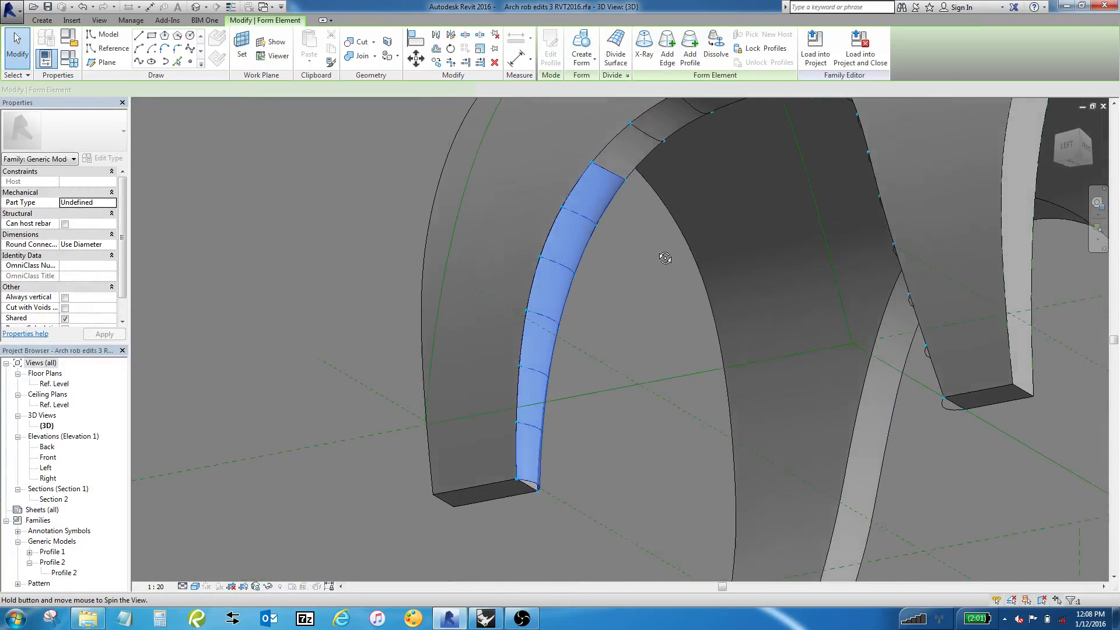
{"action": "left_click_drag", "start_coordinate": [664, 257], "coordinate": [744, 180]}
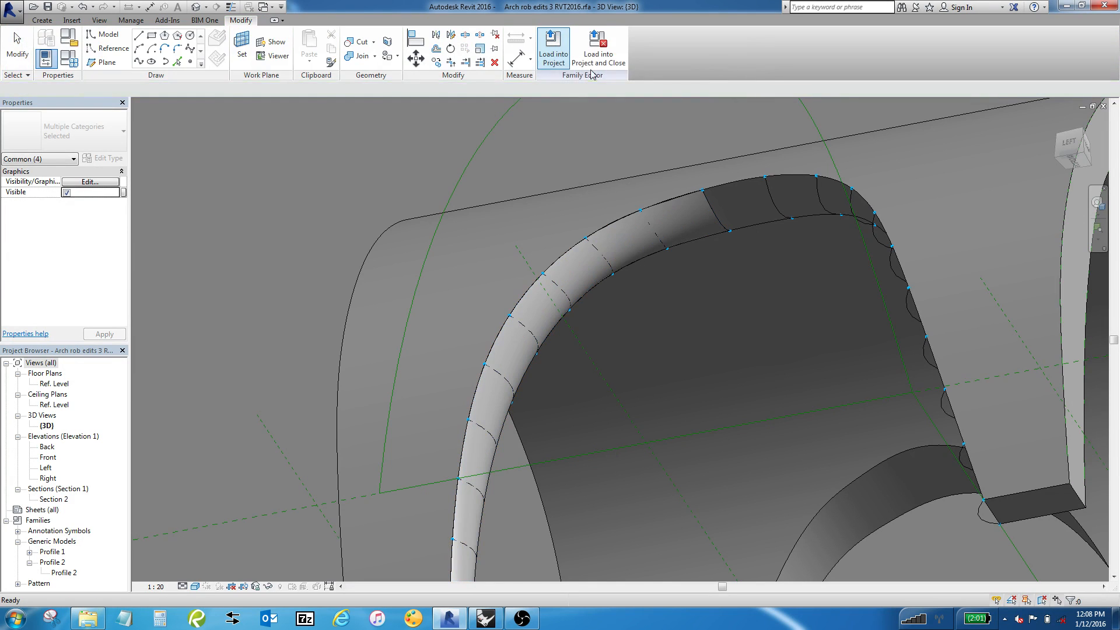
{"action": "left_click", "coordinate": [717, 237]}
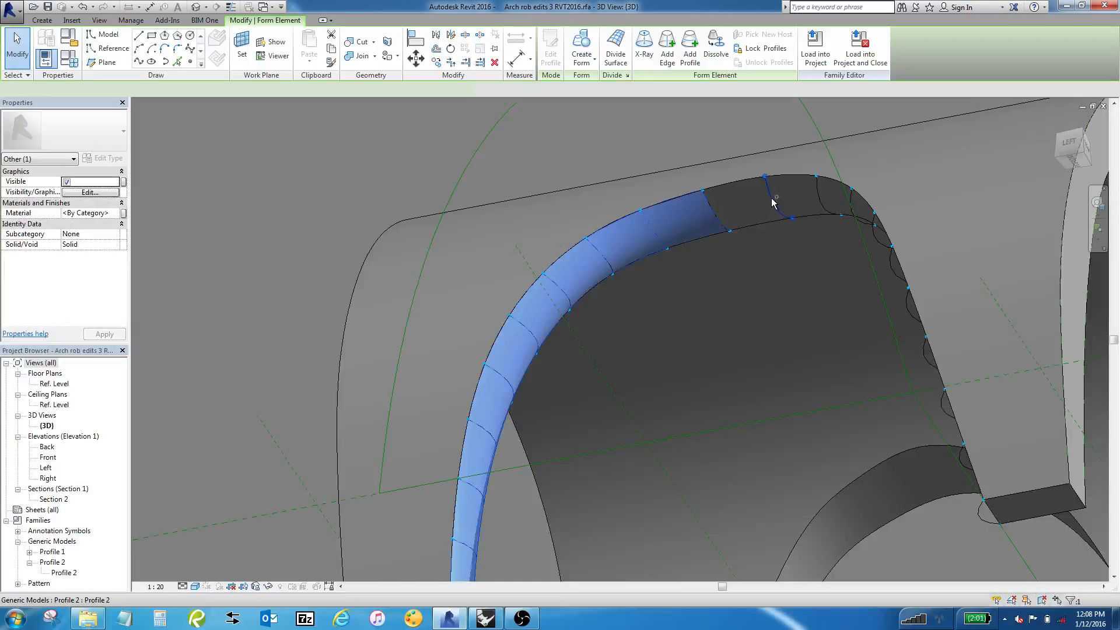
{"action": "left_click", "coordinate": [775, 196]}
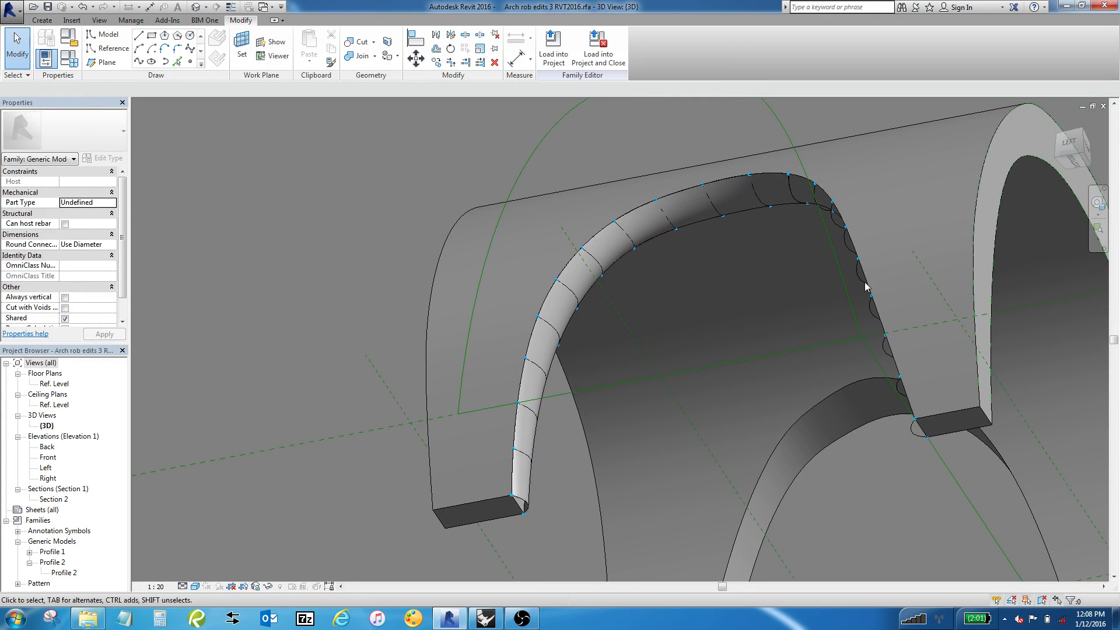
{"action": "left_click_drag", "start_coordinate": [865, 286], "coordinate": [983, 401]}
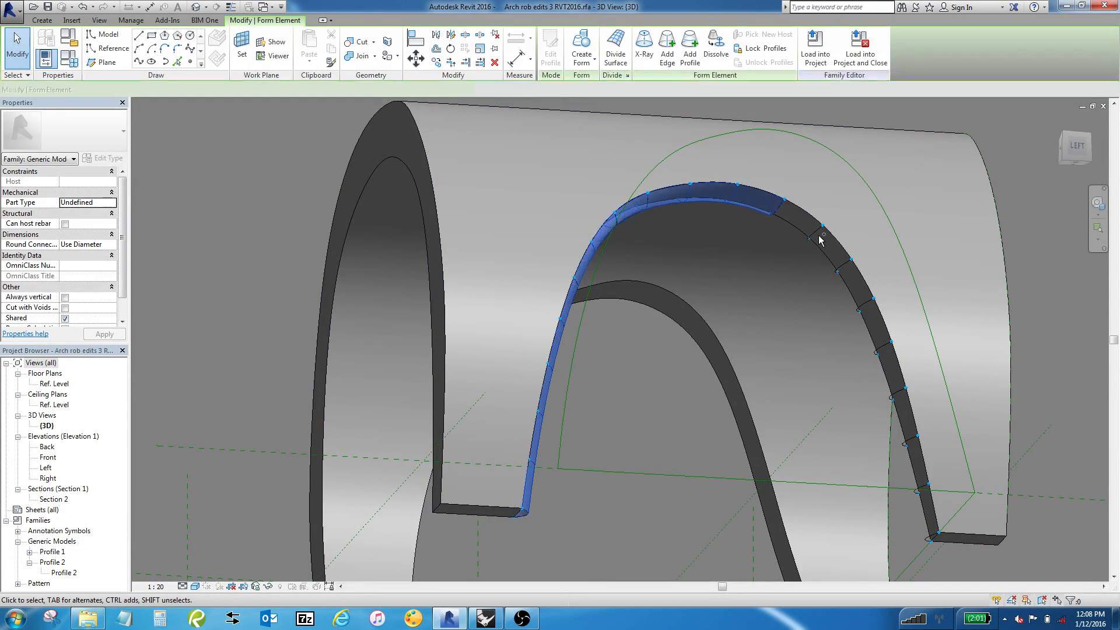
{"action": "left_click", "coordinate": [822, 236]}
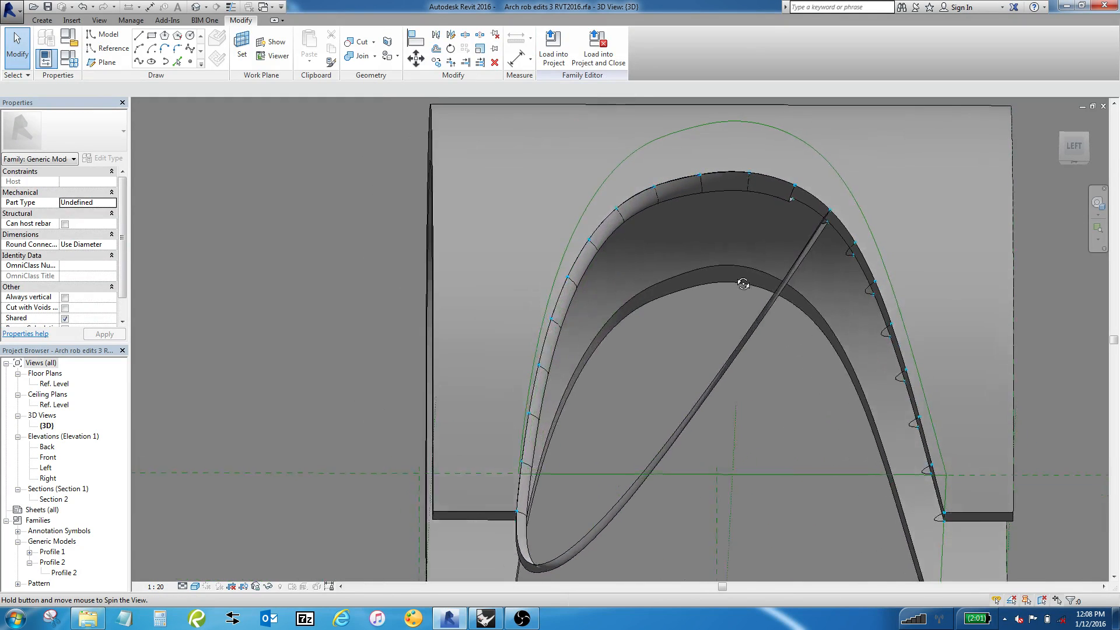
{"action": "left_click_drag", "start_coordinate": [744, 284], "coordinate": [710, 266]}
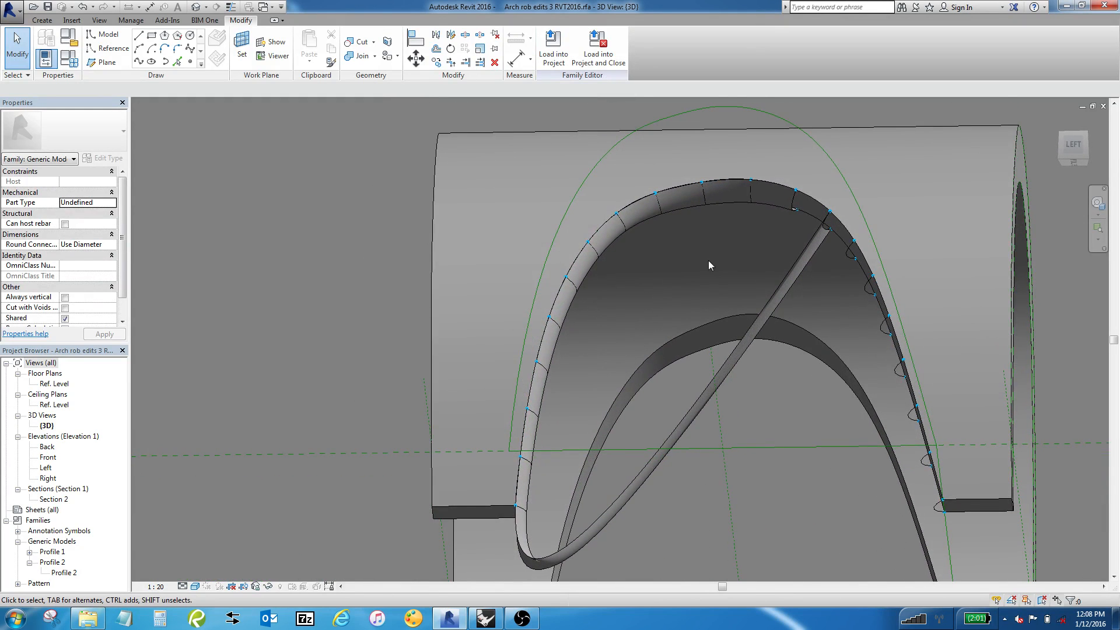
{"action": "left_click", "coordinate": [808, 198]}
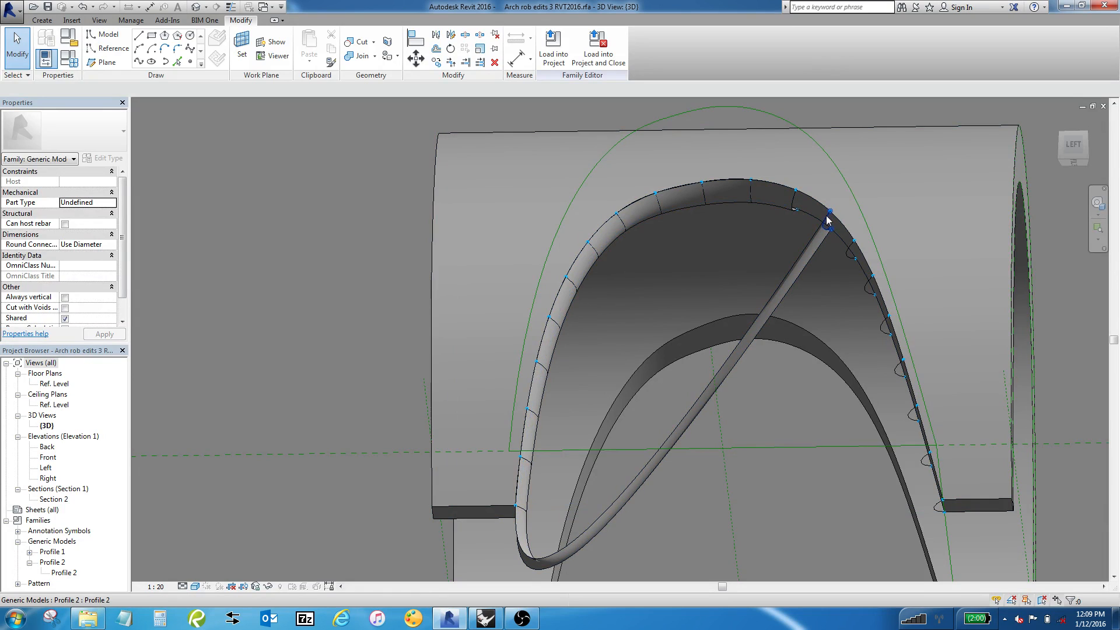
{"action": "mouse_move", "coordinate": [524, 513]}
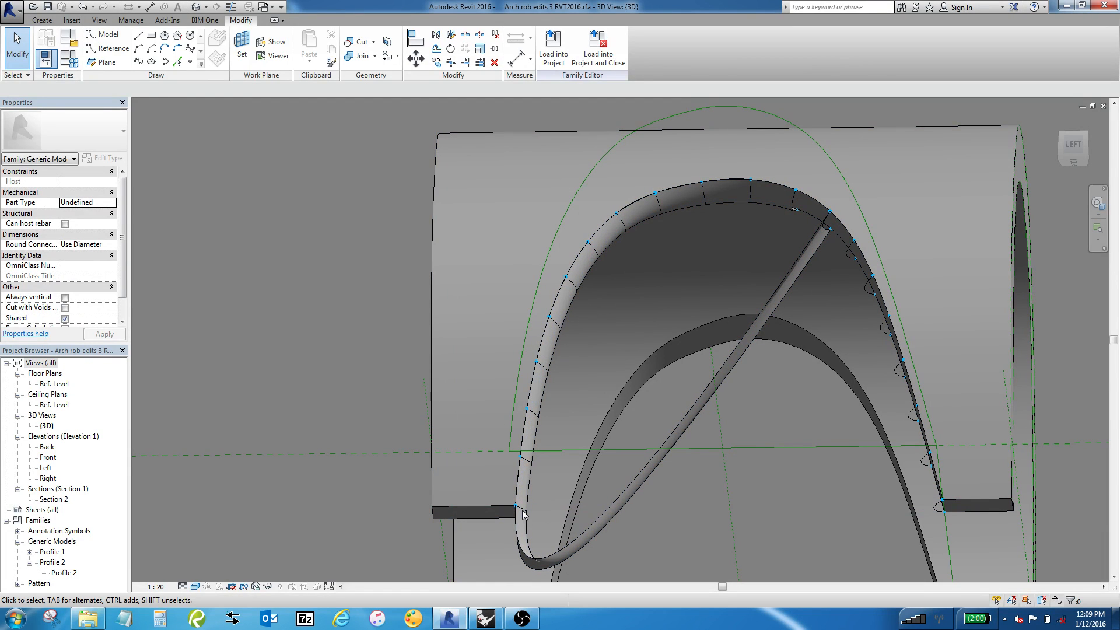
{"action": "left_click", "coordinate": [524, 514]}
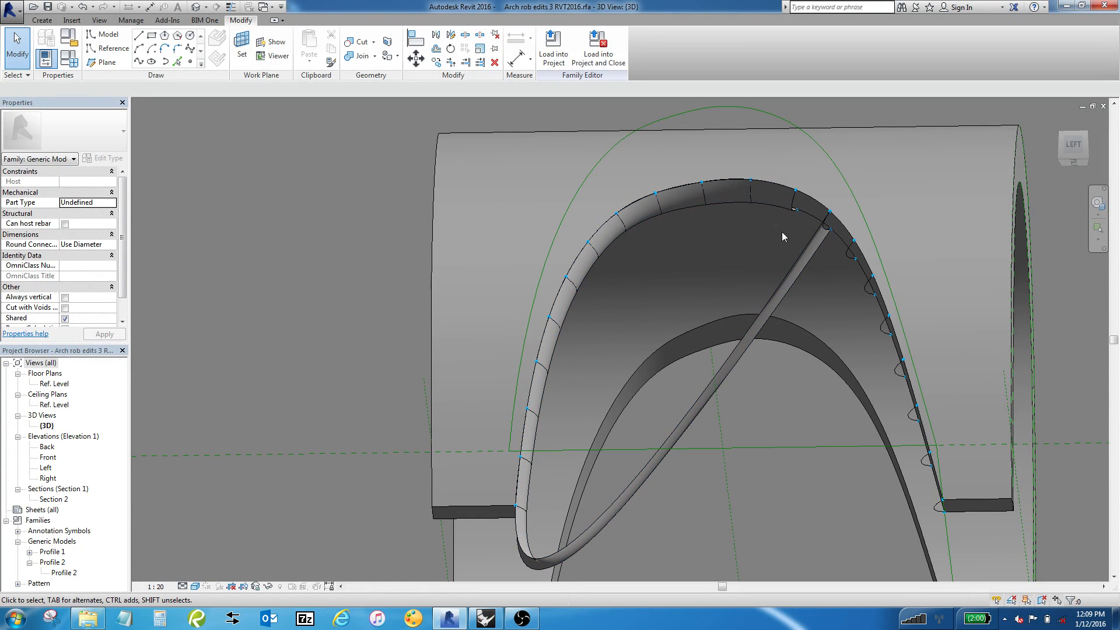
{"action": "left_click", "coordinate": [518, 512]}
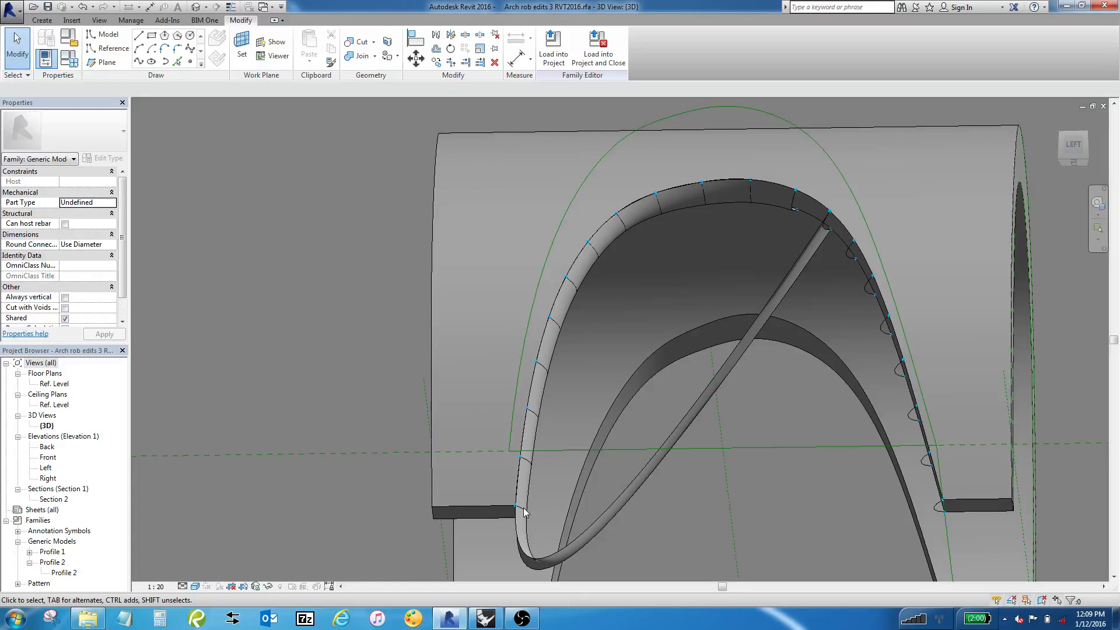
{"action": "mouse_move", "coordinate": [721, 234]}
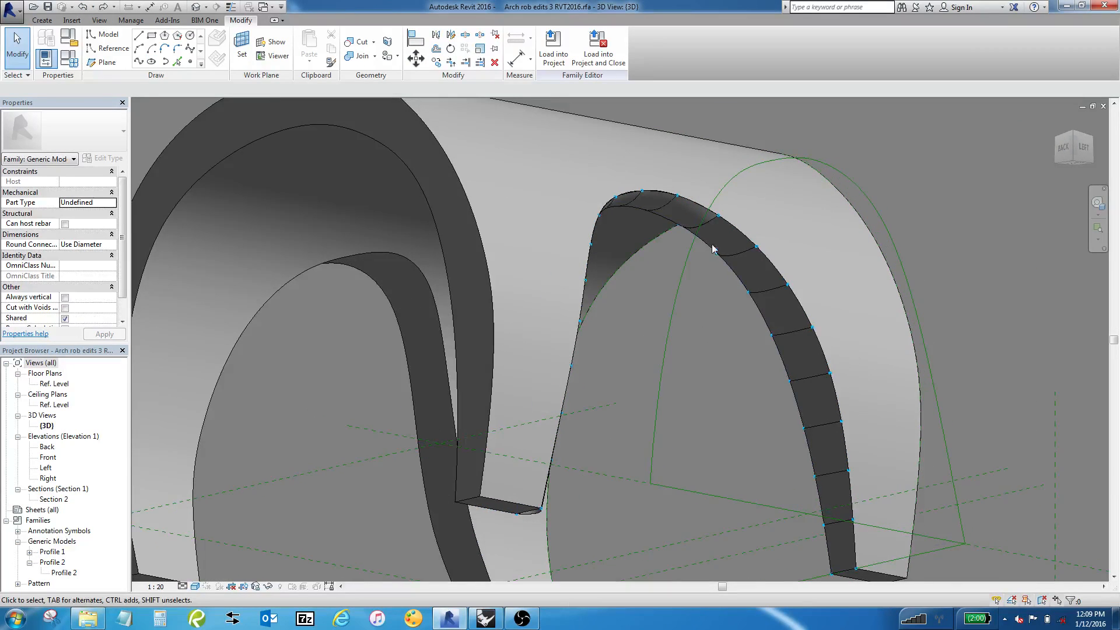
{"action": "left_click", "coordinate": [703, 219]}
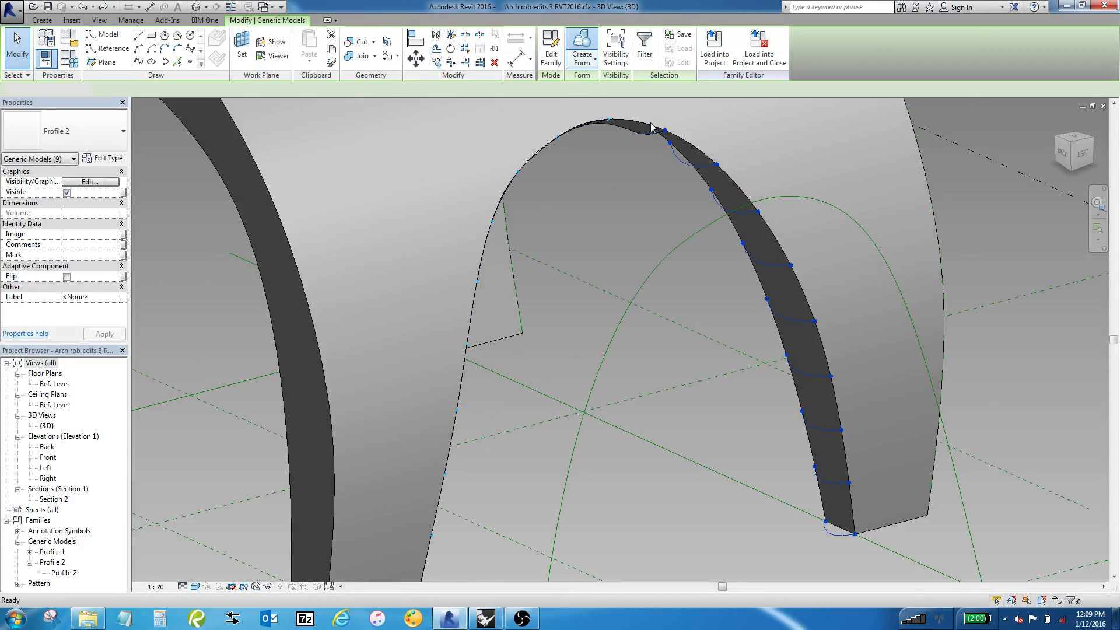
{"action": "left_click_drag", "start_coordinate": [643, 129], "coordinate": [578, 159]}
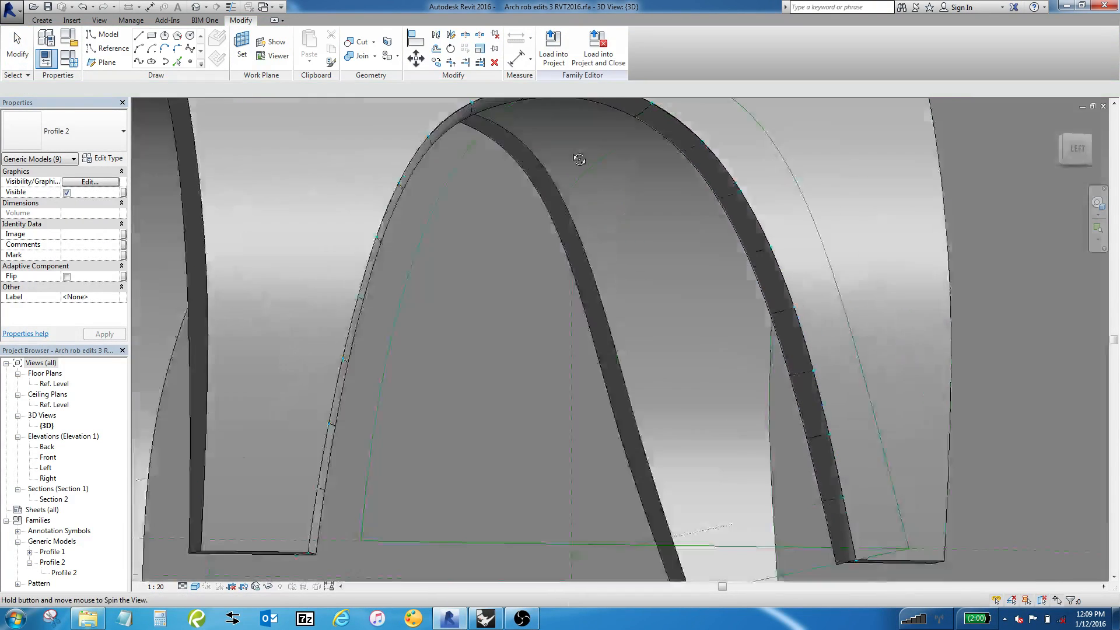
{"action": "left_click_drag", "start_coordinate": [579, 158], "coordinate": [310, 147]}
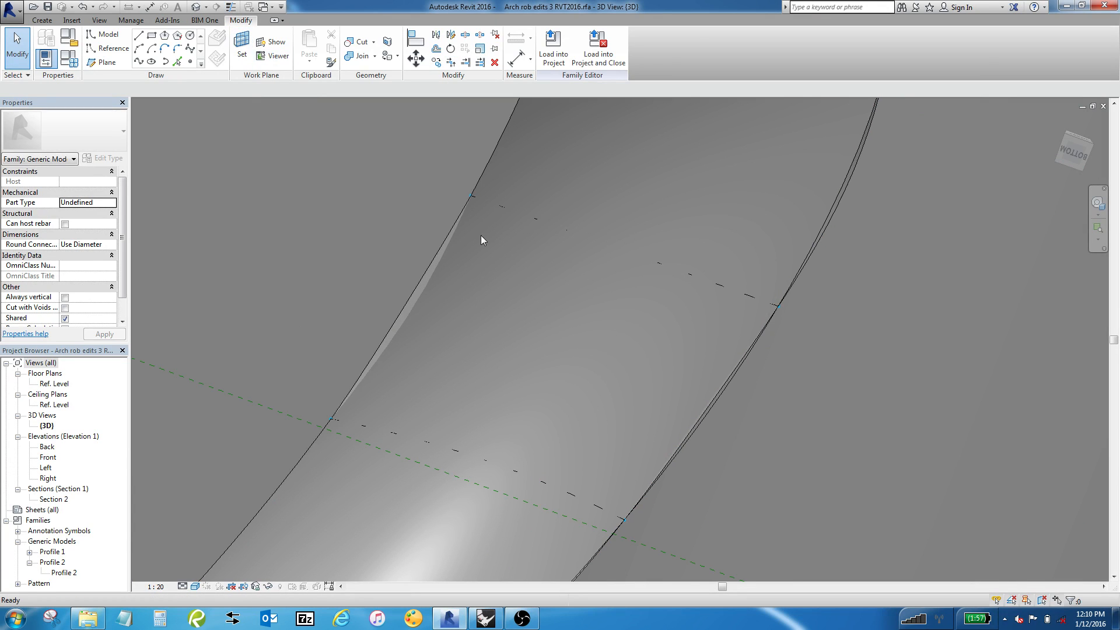
{"action": "left_click_drag", "start_coordinate": [481, 240], "coordinate": [547, 321]}
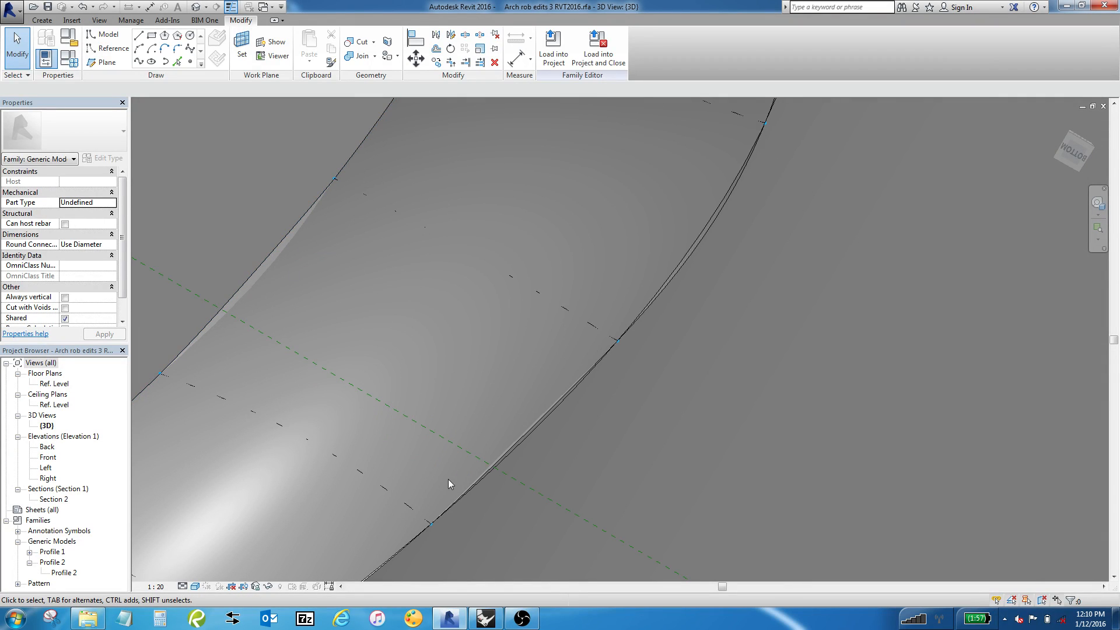
{"action": "left_click", "coordinate": [498, 472]}
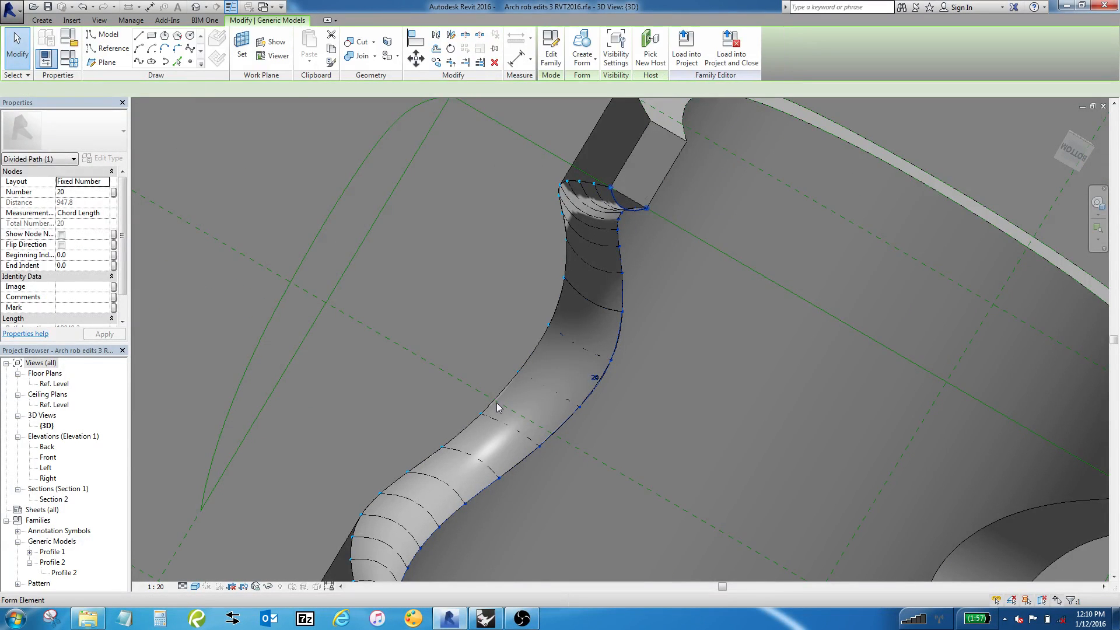
{"action": "left_click_drag", "start_coordinate": [500, 408], "coordinate": [590, 457]}
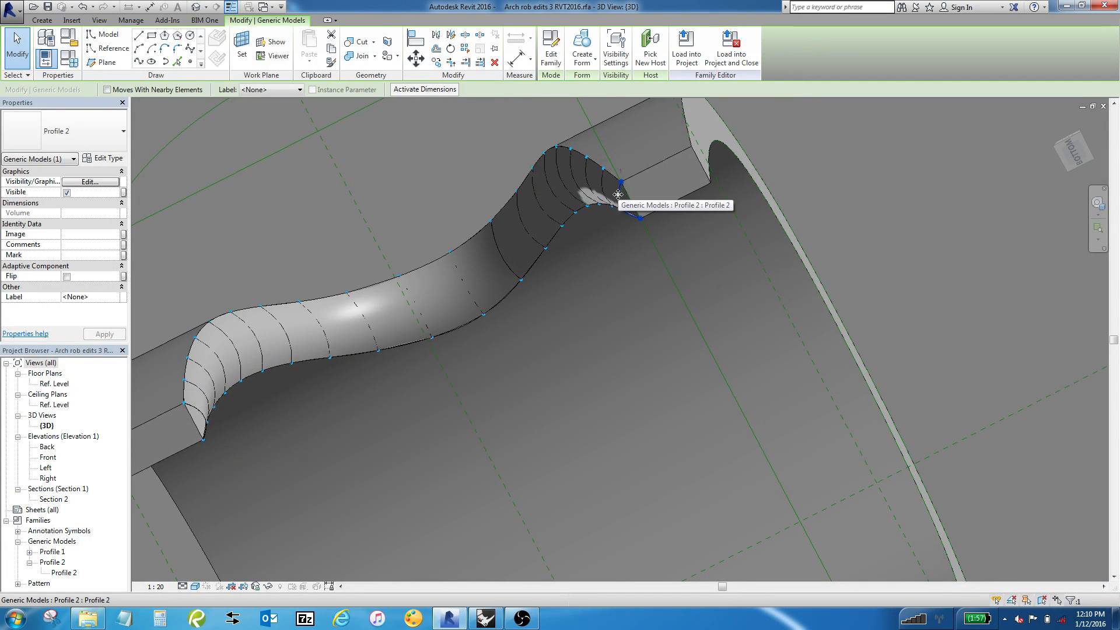
{"action": "left_click", "coordinate": [586, 178]}
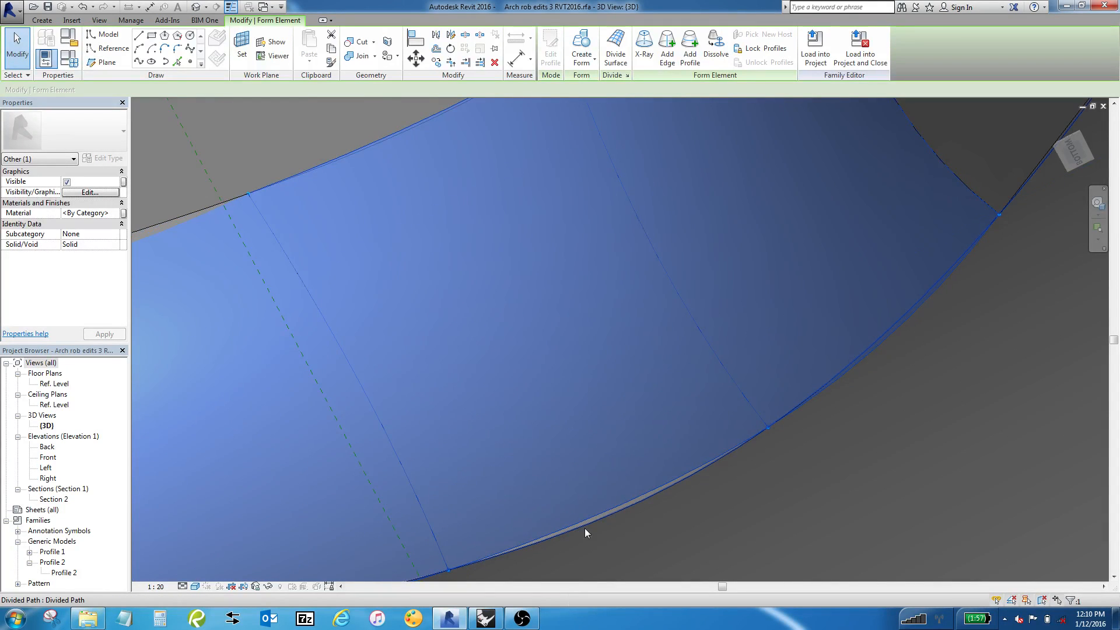
{"action": "mouse_move", "coordinate": [717, 456]}
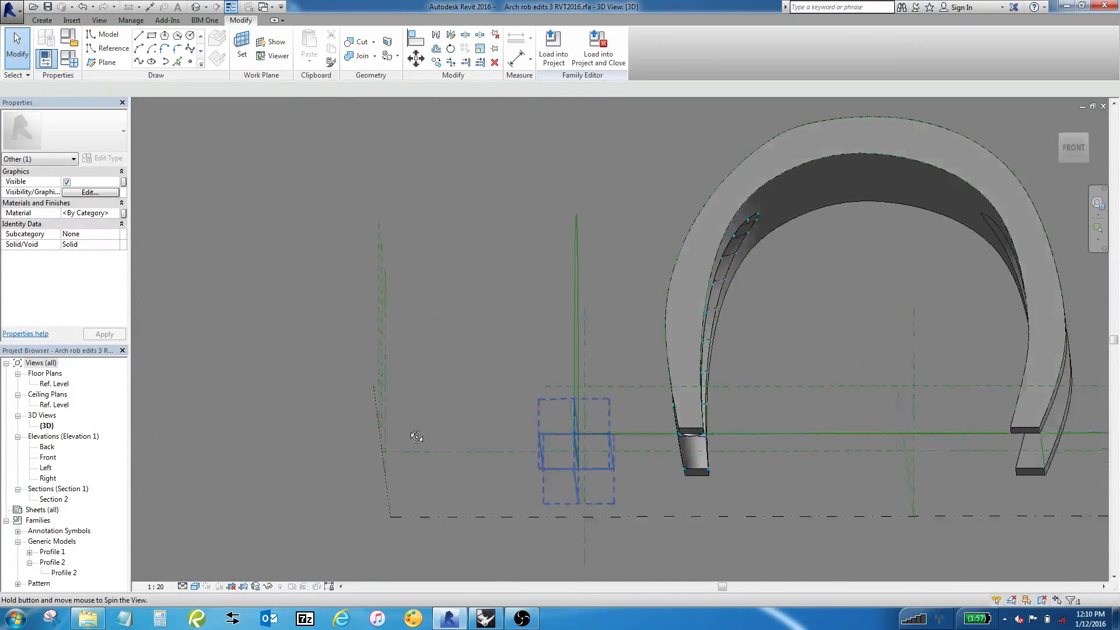
{"action": "left_click_drag", "start_coordinate": [416, 437], "coordinate": [599, 490]}
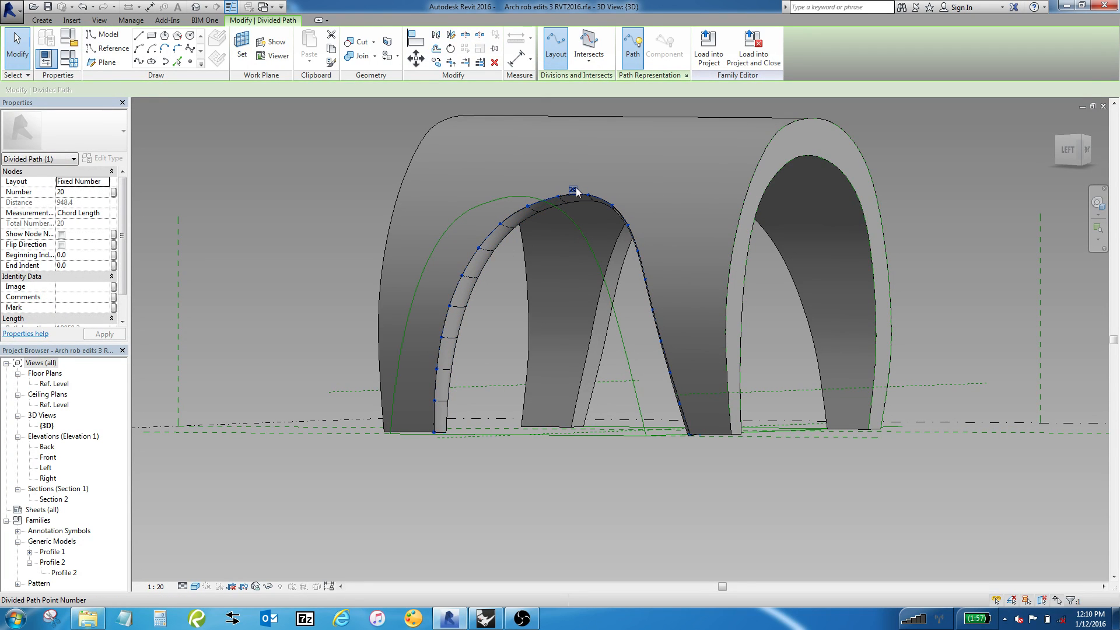
{"action": "mouse_move", "coordinate": [576, 190]}
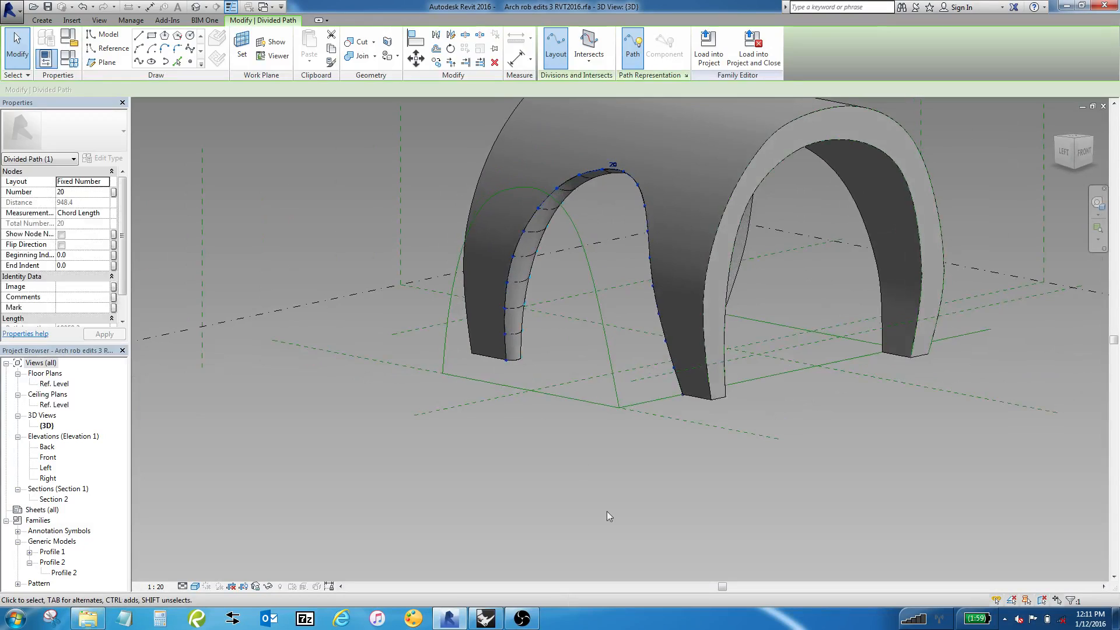
{"action": "mouse_move", "coordinate": [523, 618]}
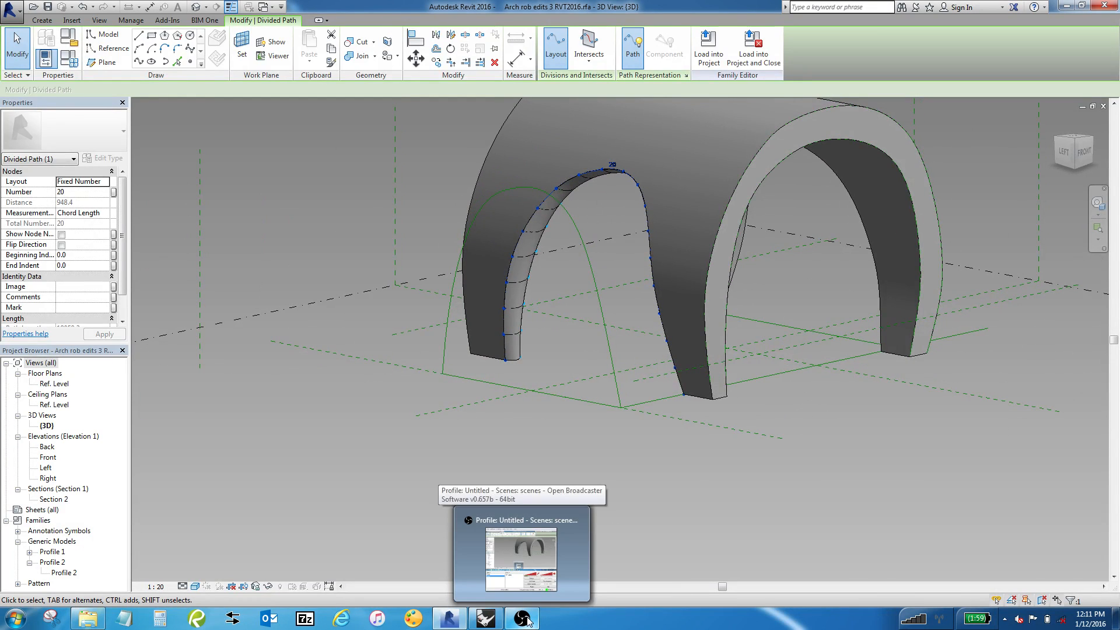